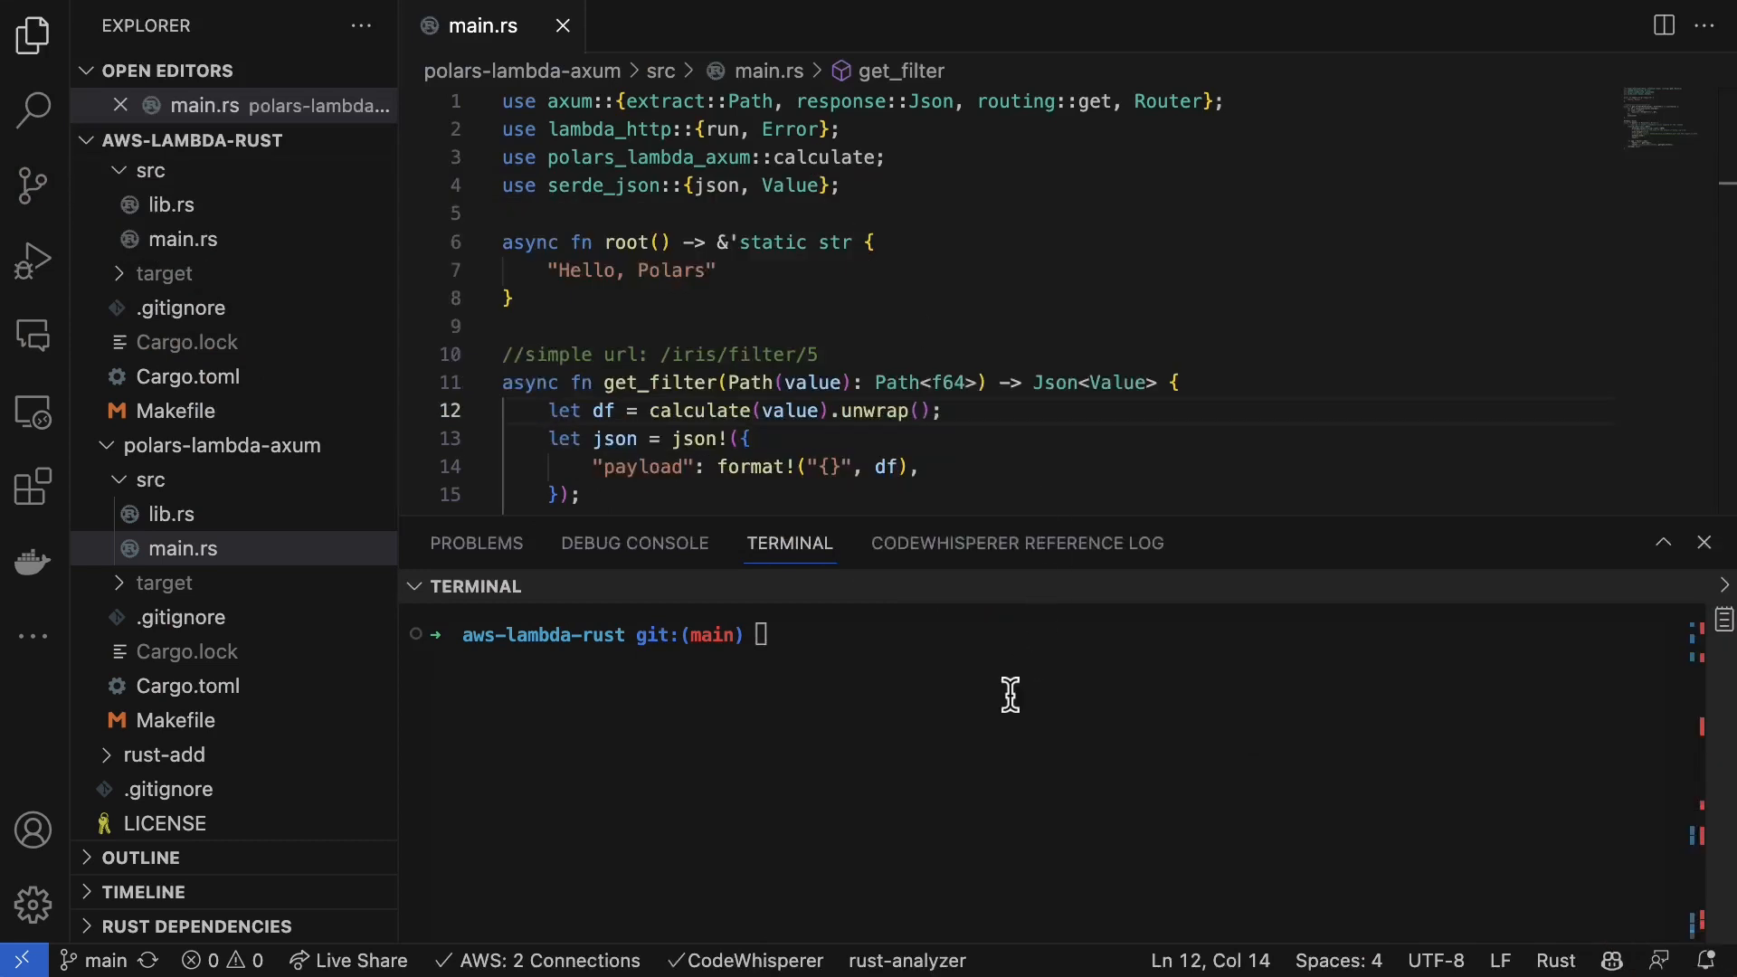
mouse_move(1248, 275)
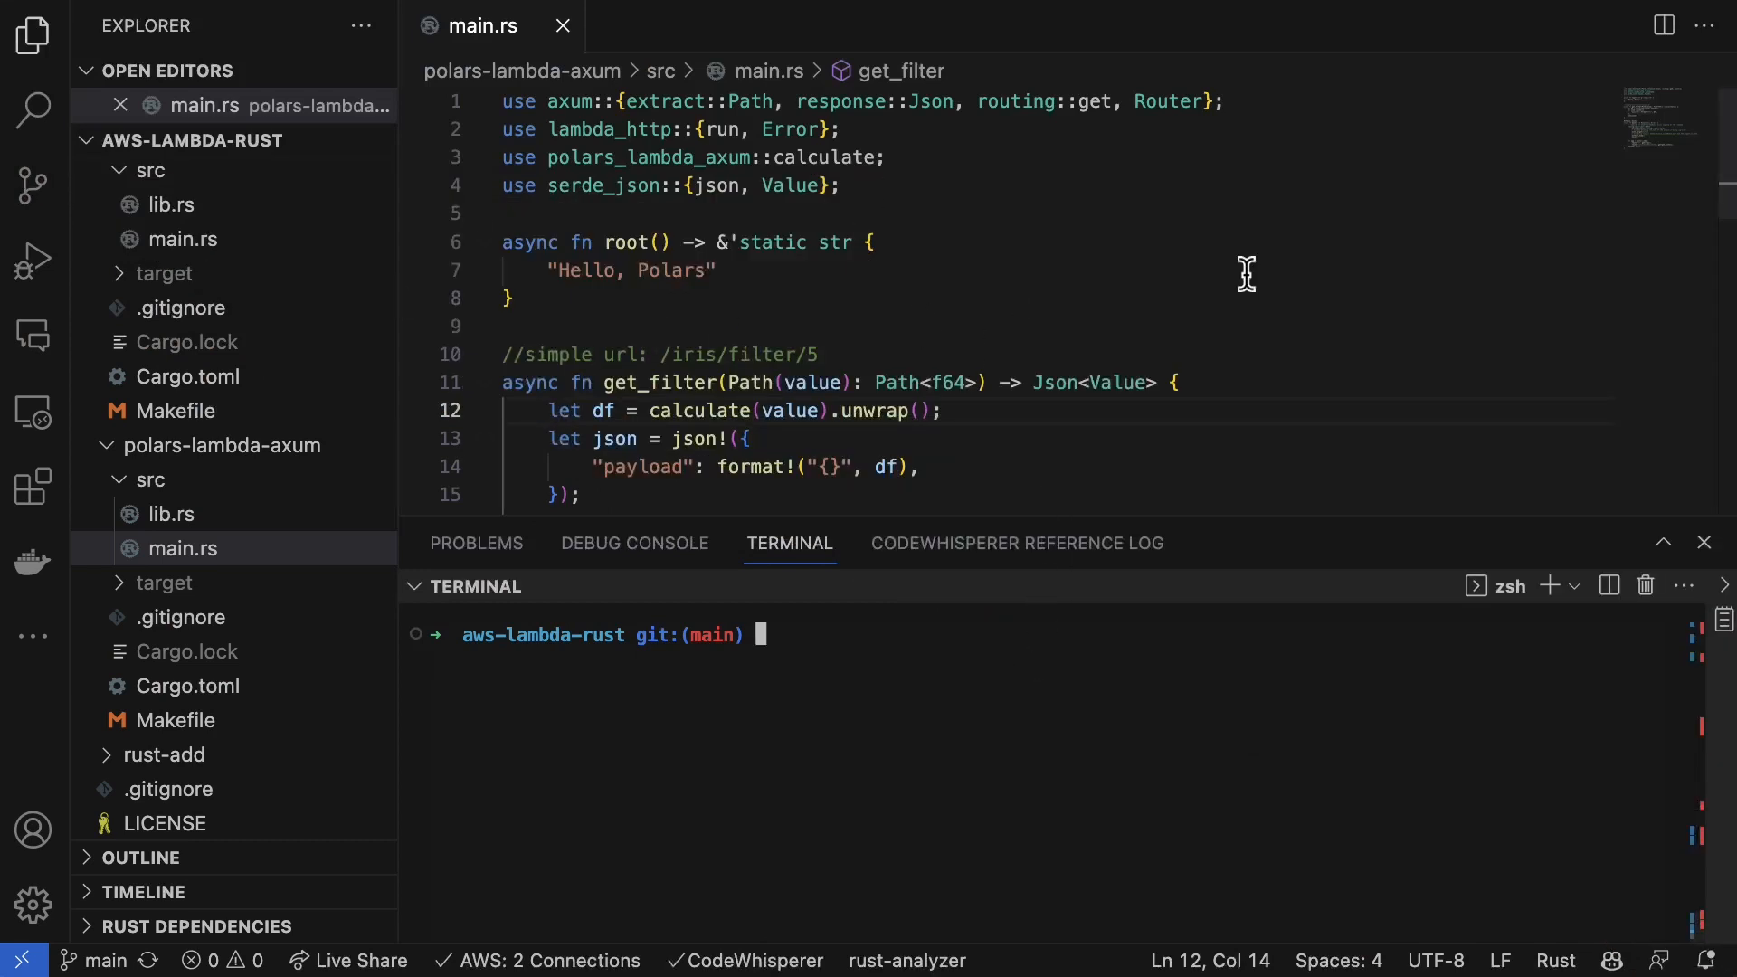
mouse_move(859, 695)
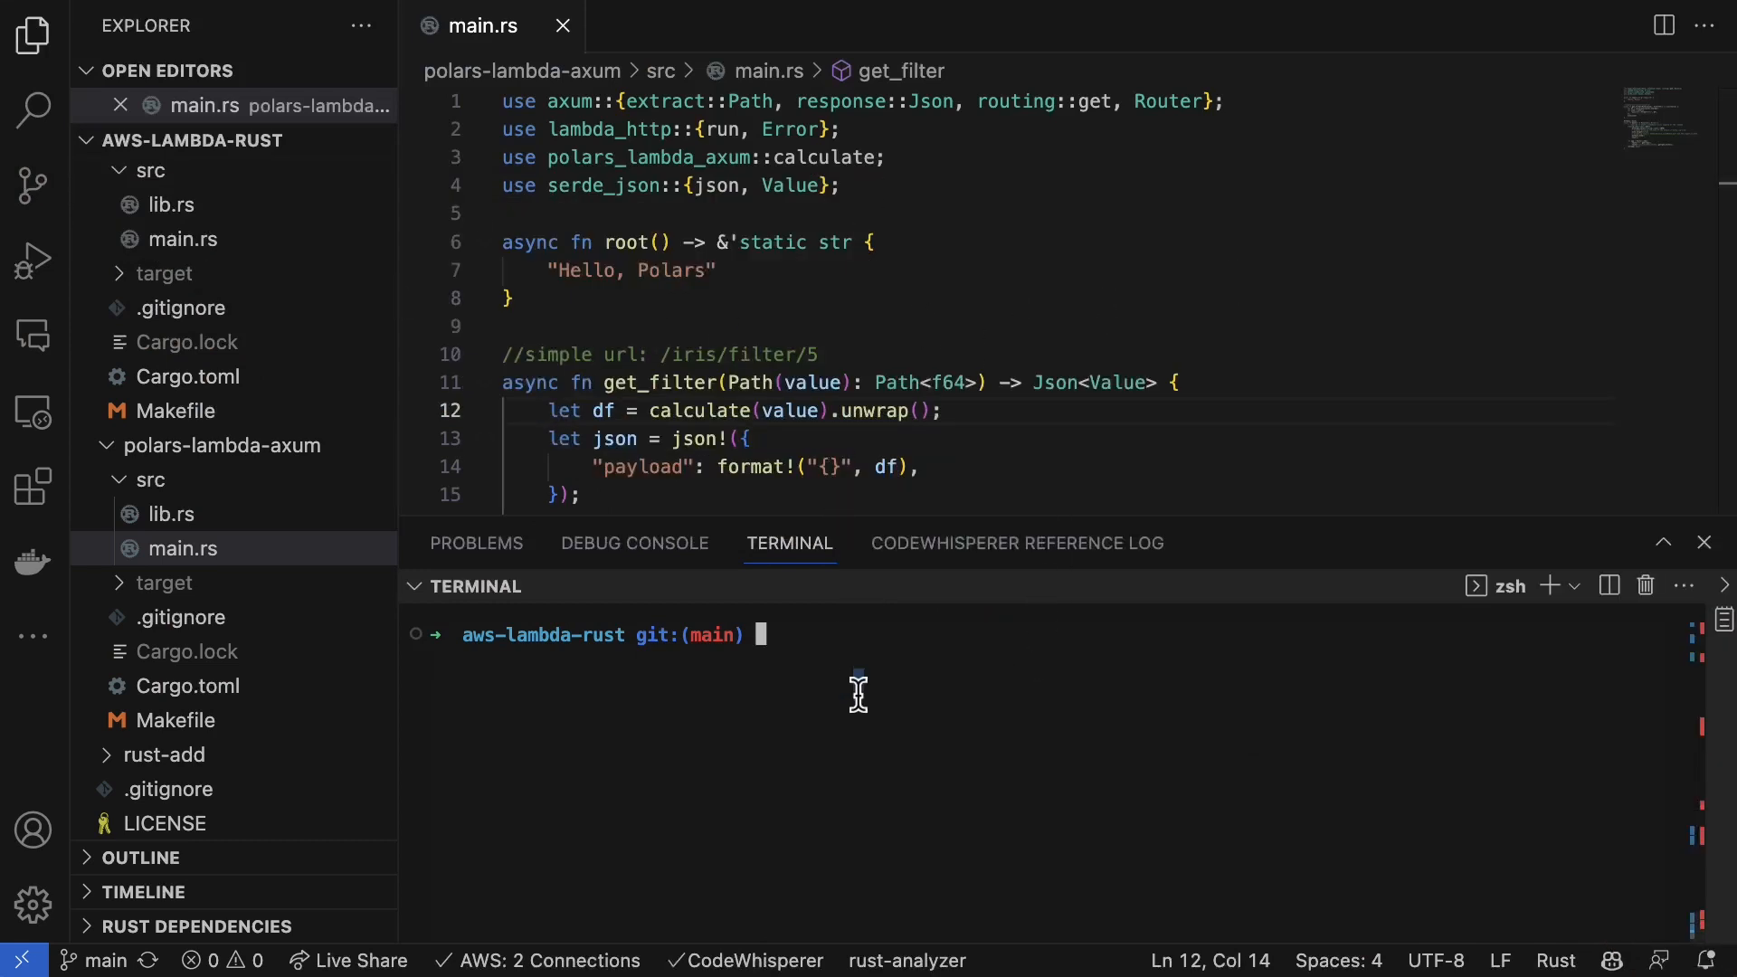
Step: List the project tree excluding target, then cd into polars-lambda-axum
type("tree")
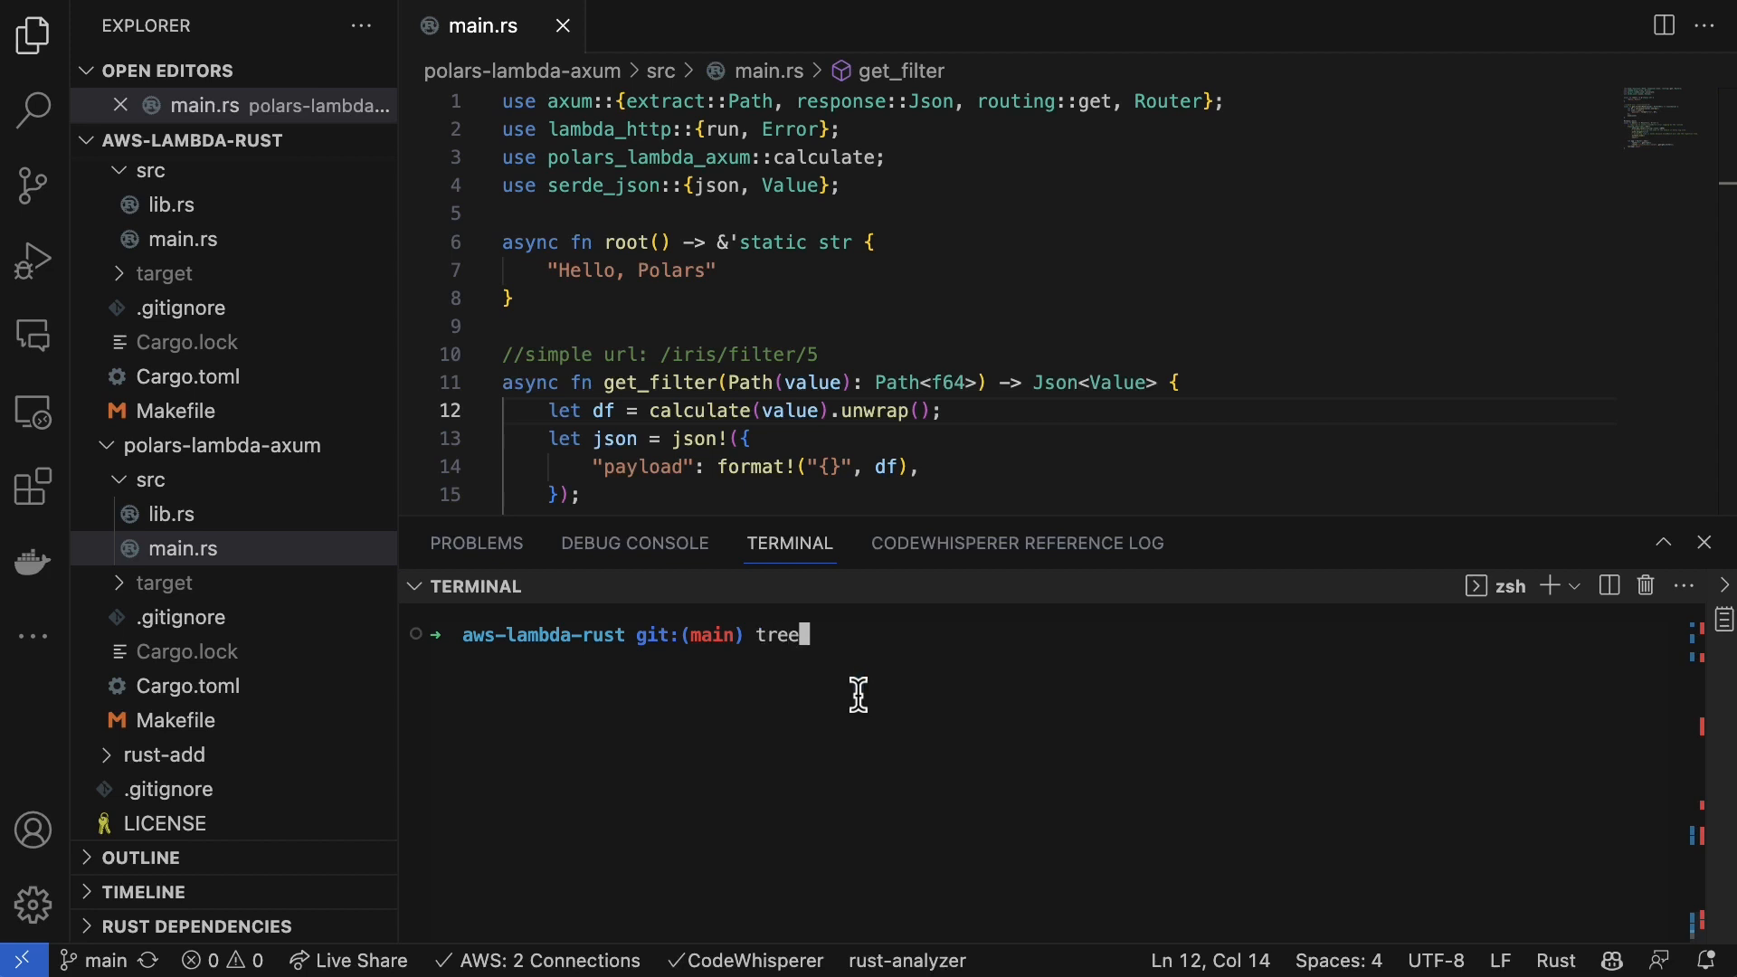
type("-I \"")
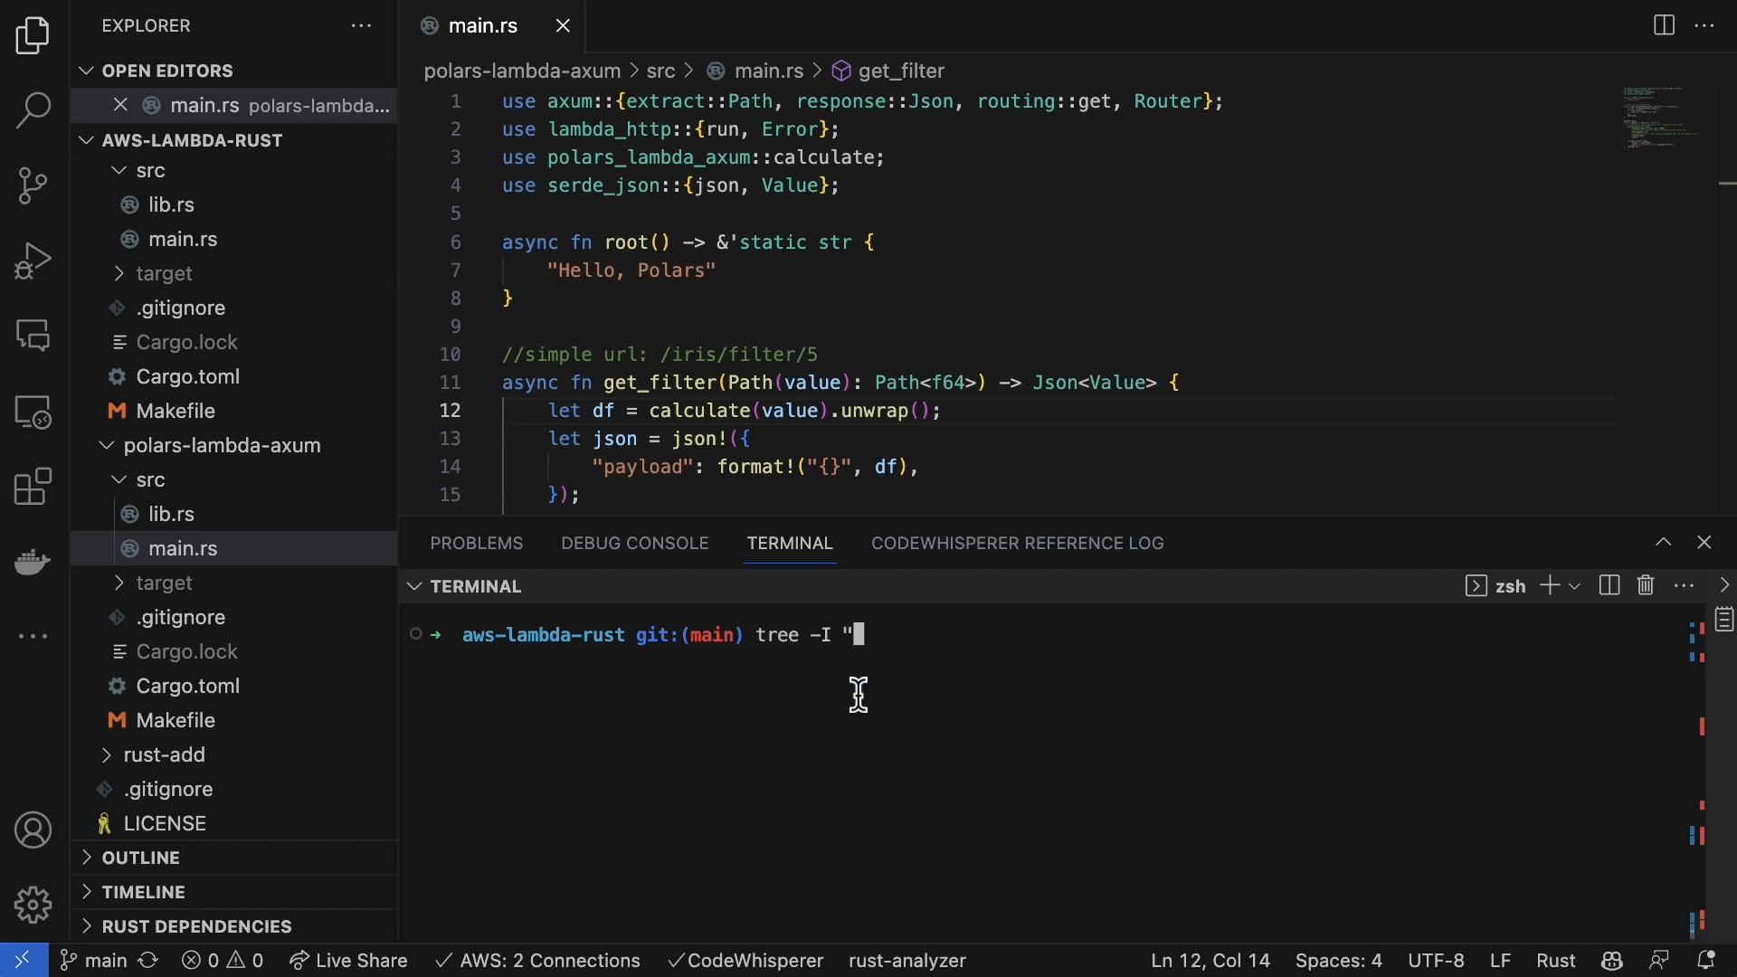
type("target")
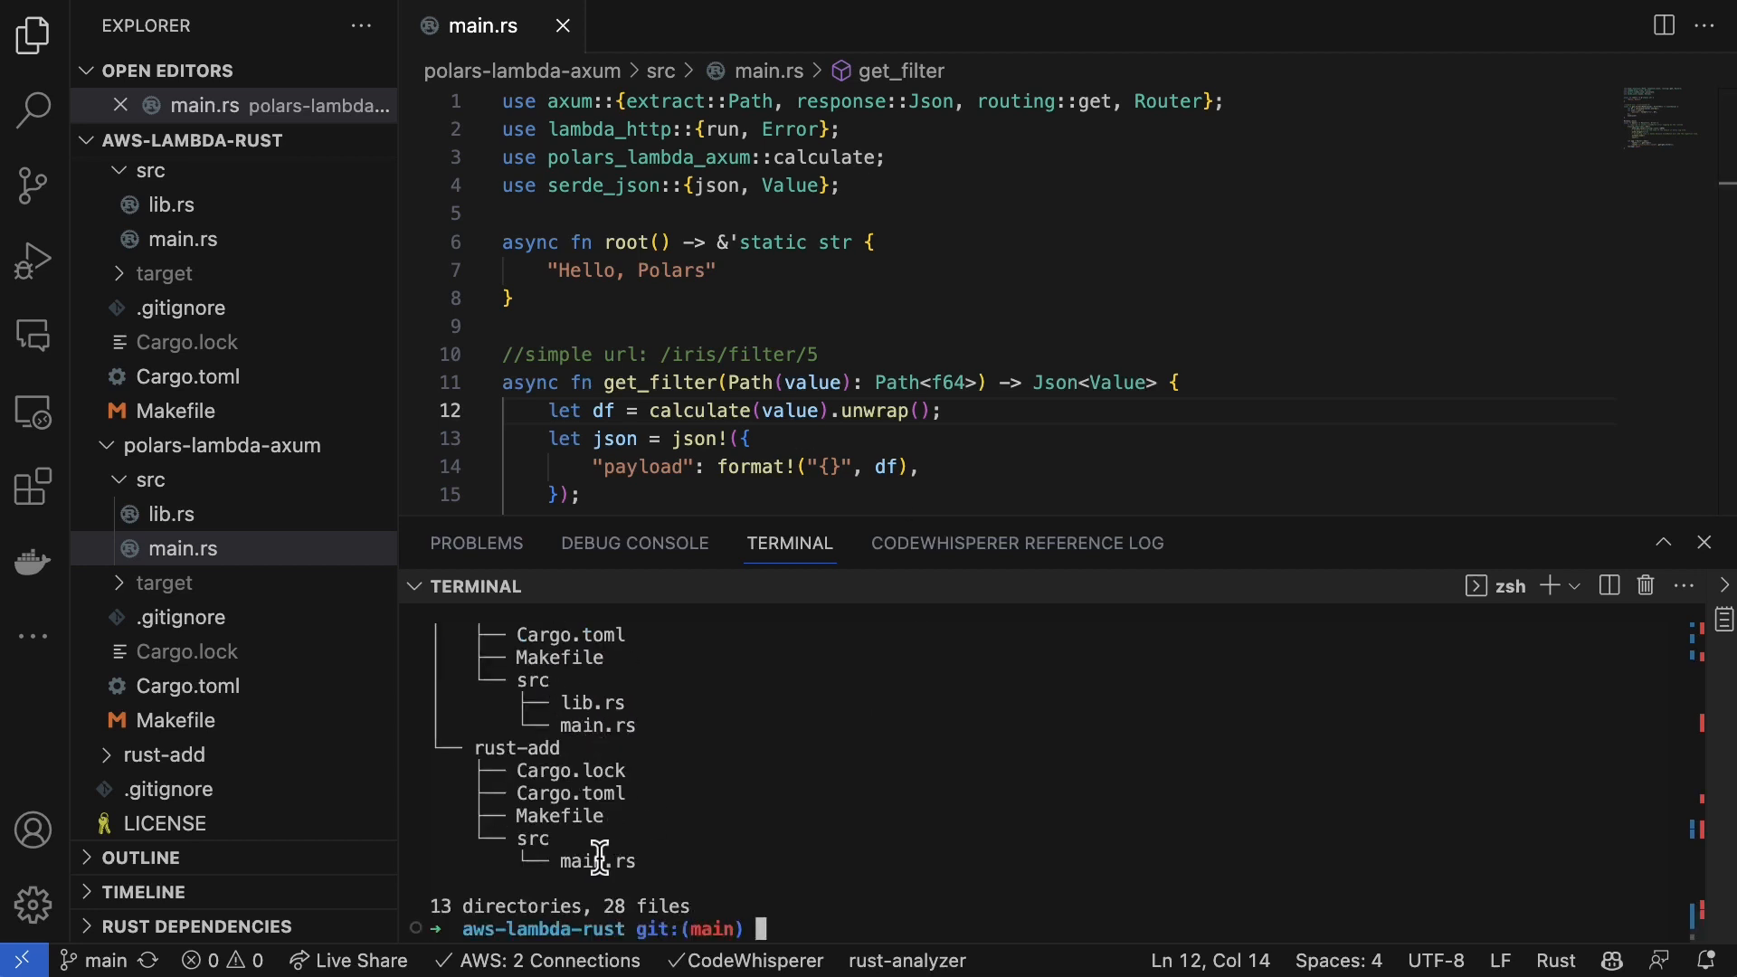
mouse_move(796, 761)
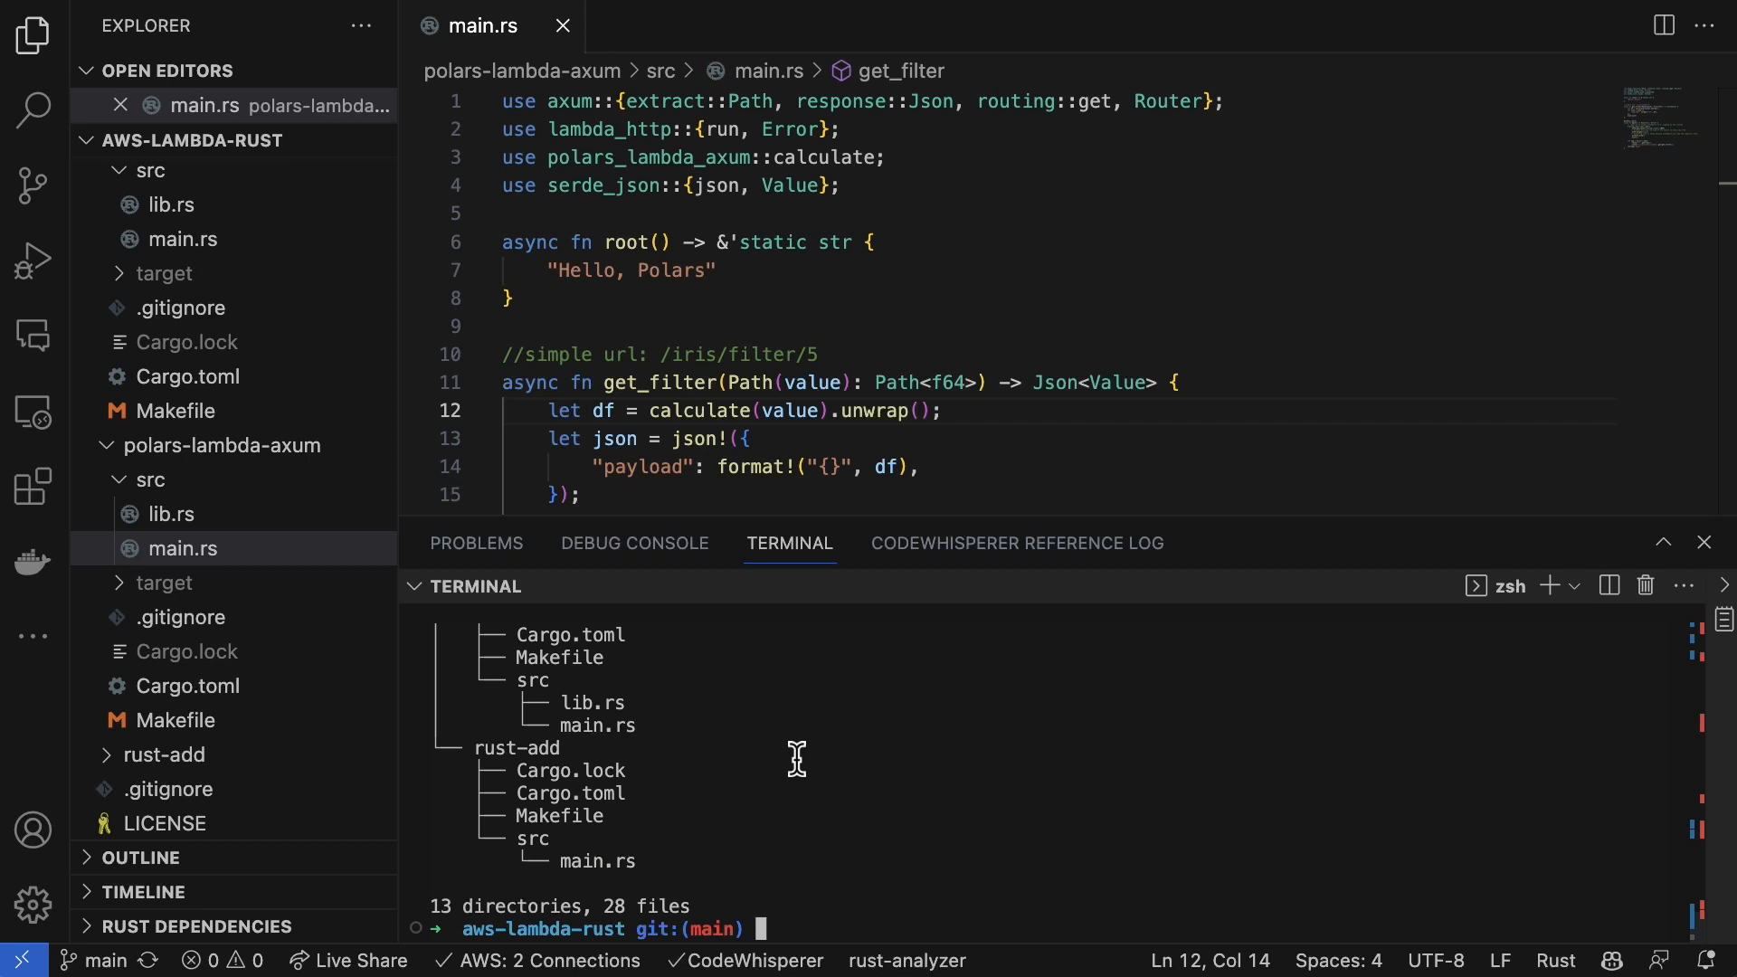
mouse_move(808, 843)
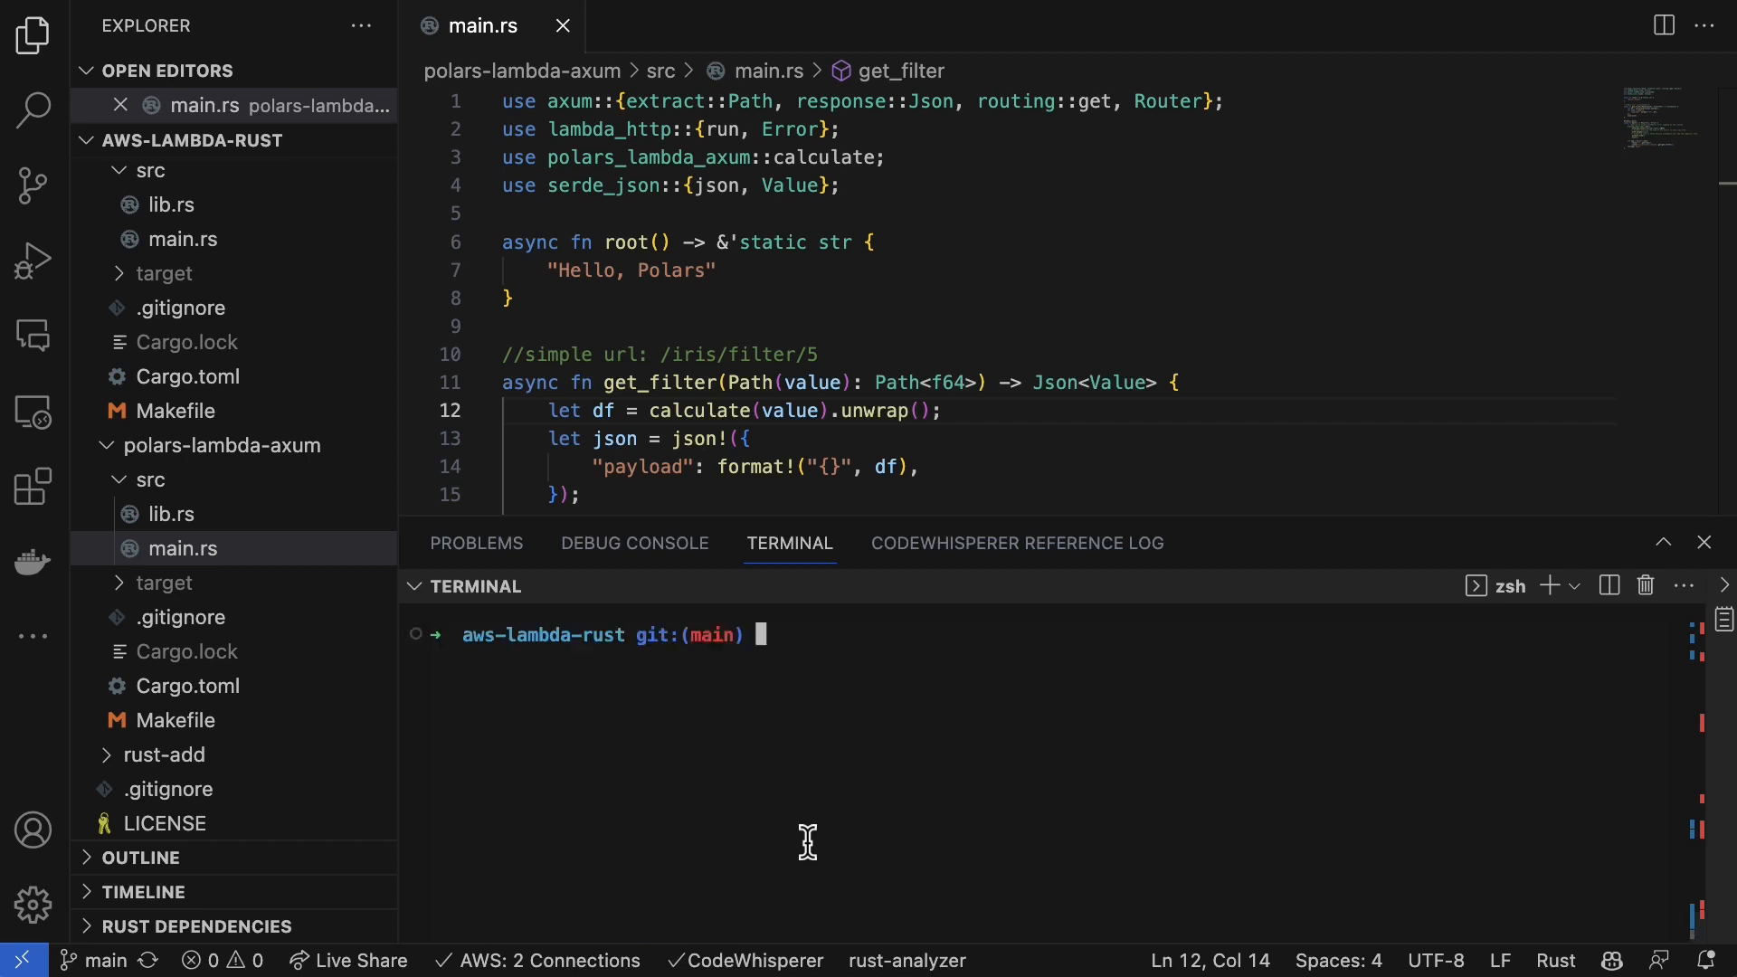
type("cd polars-lambda")
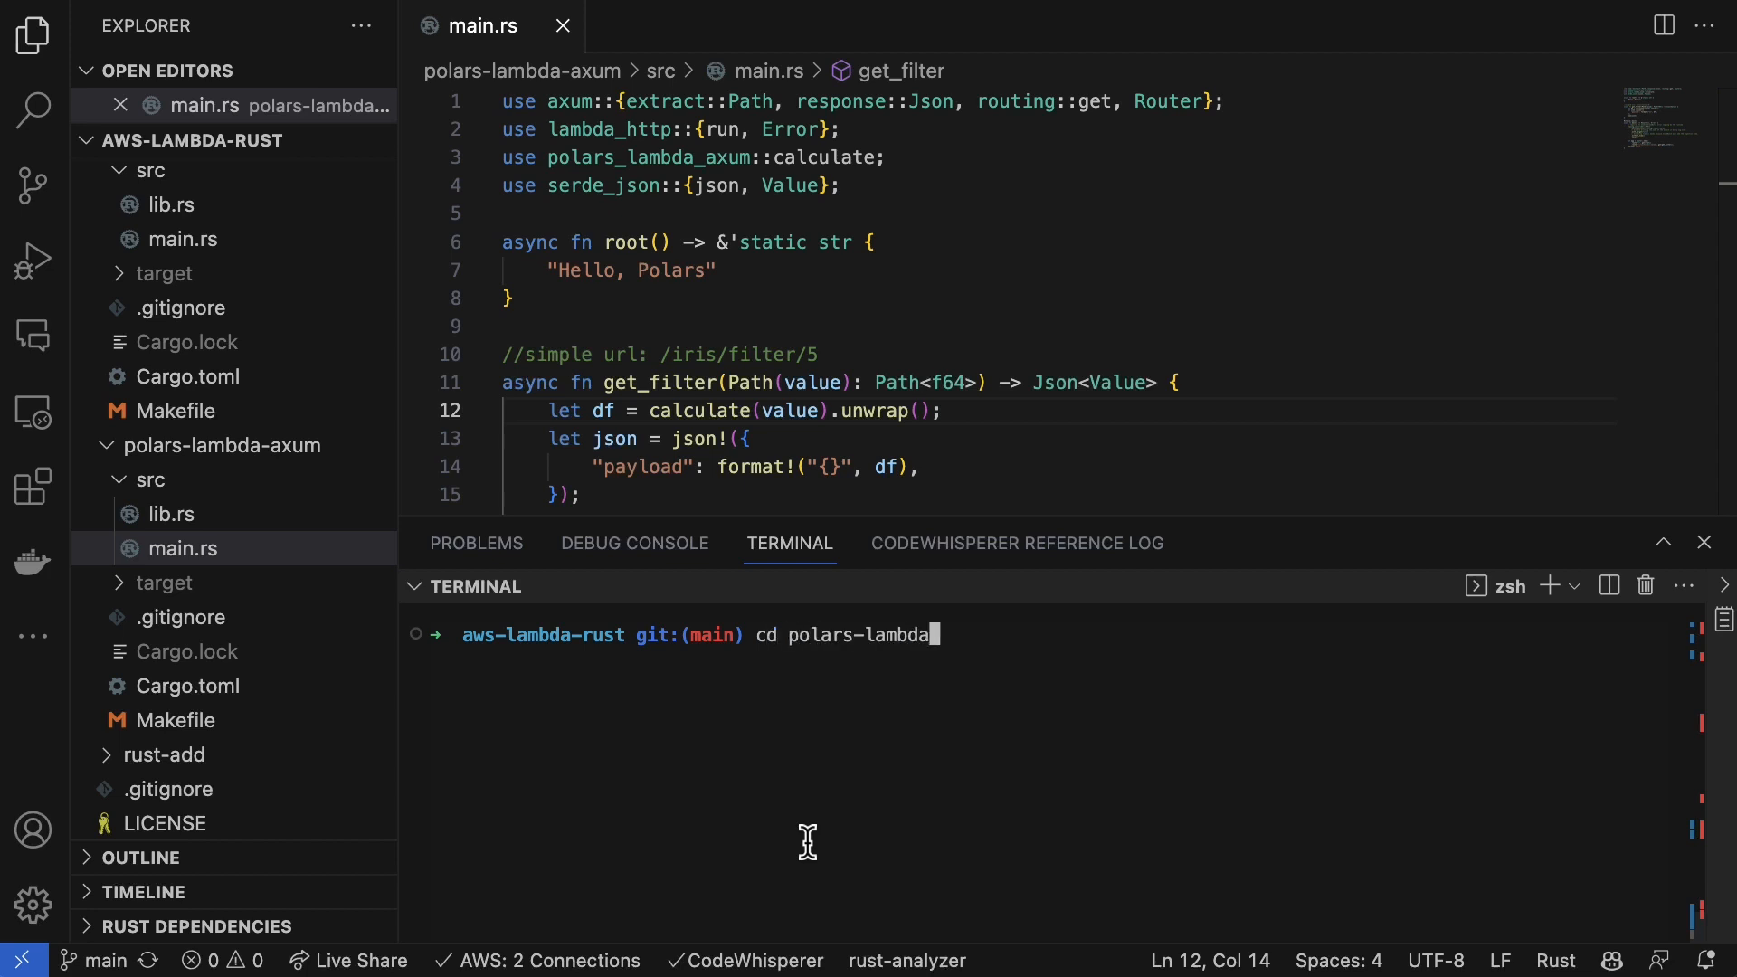
type("axum/")
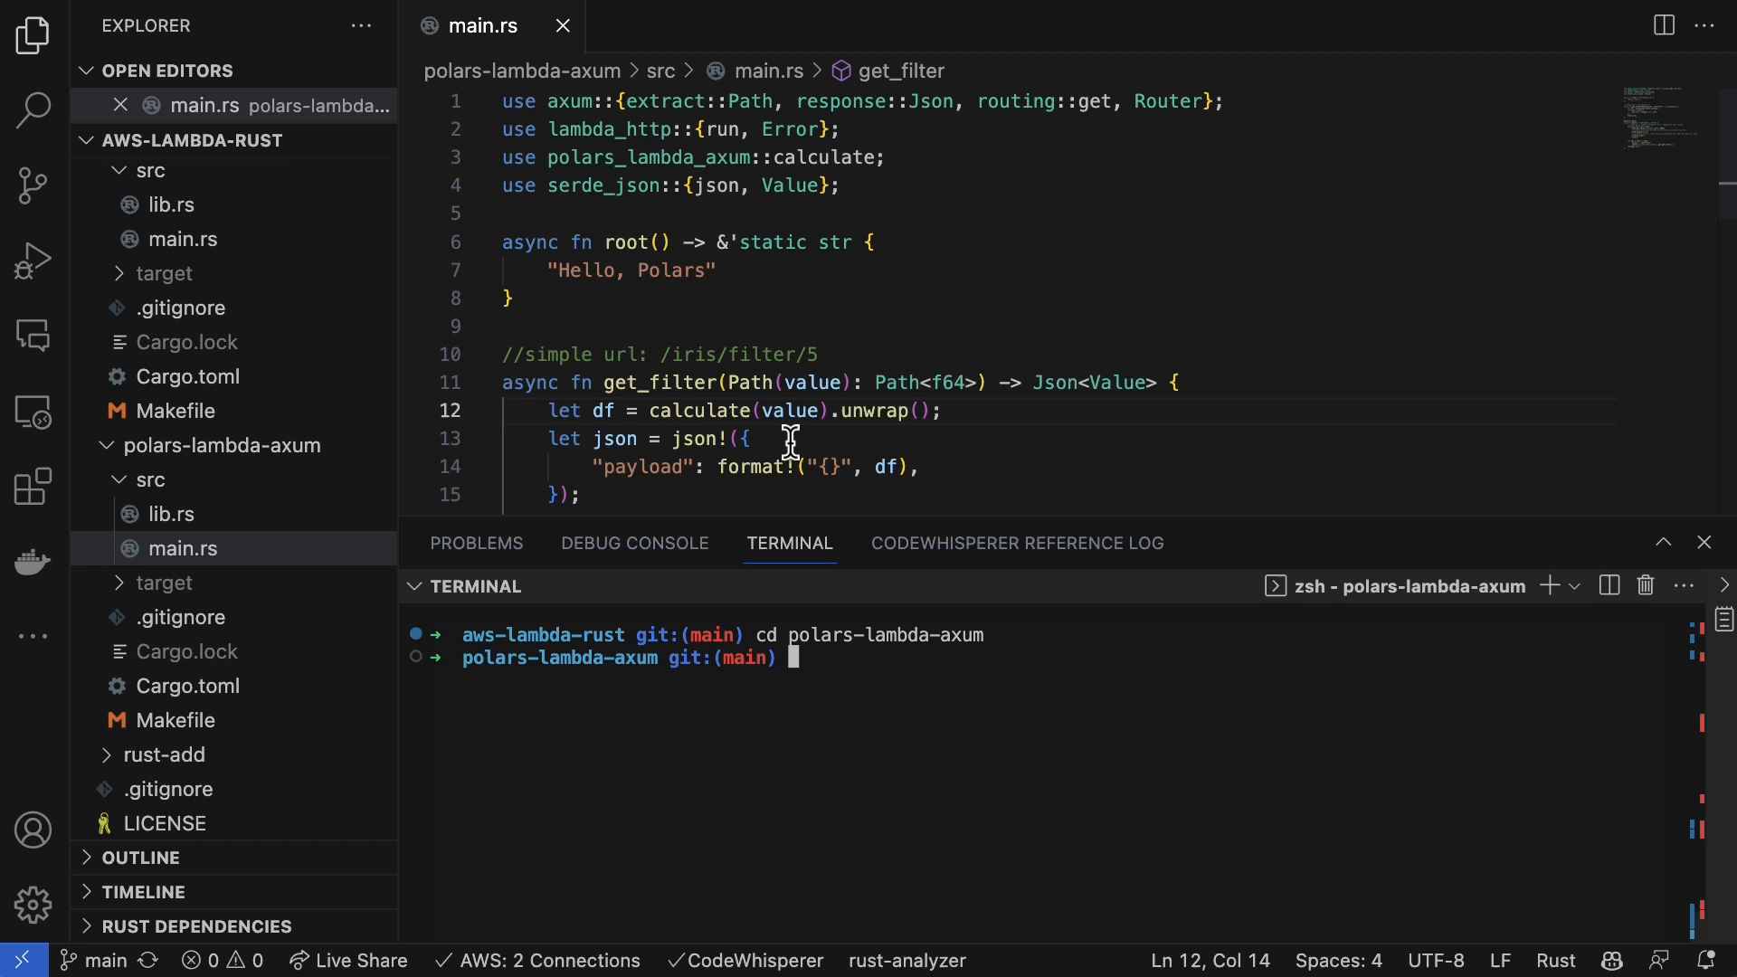
mouse_move(1040, 98)
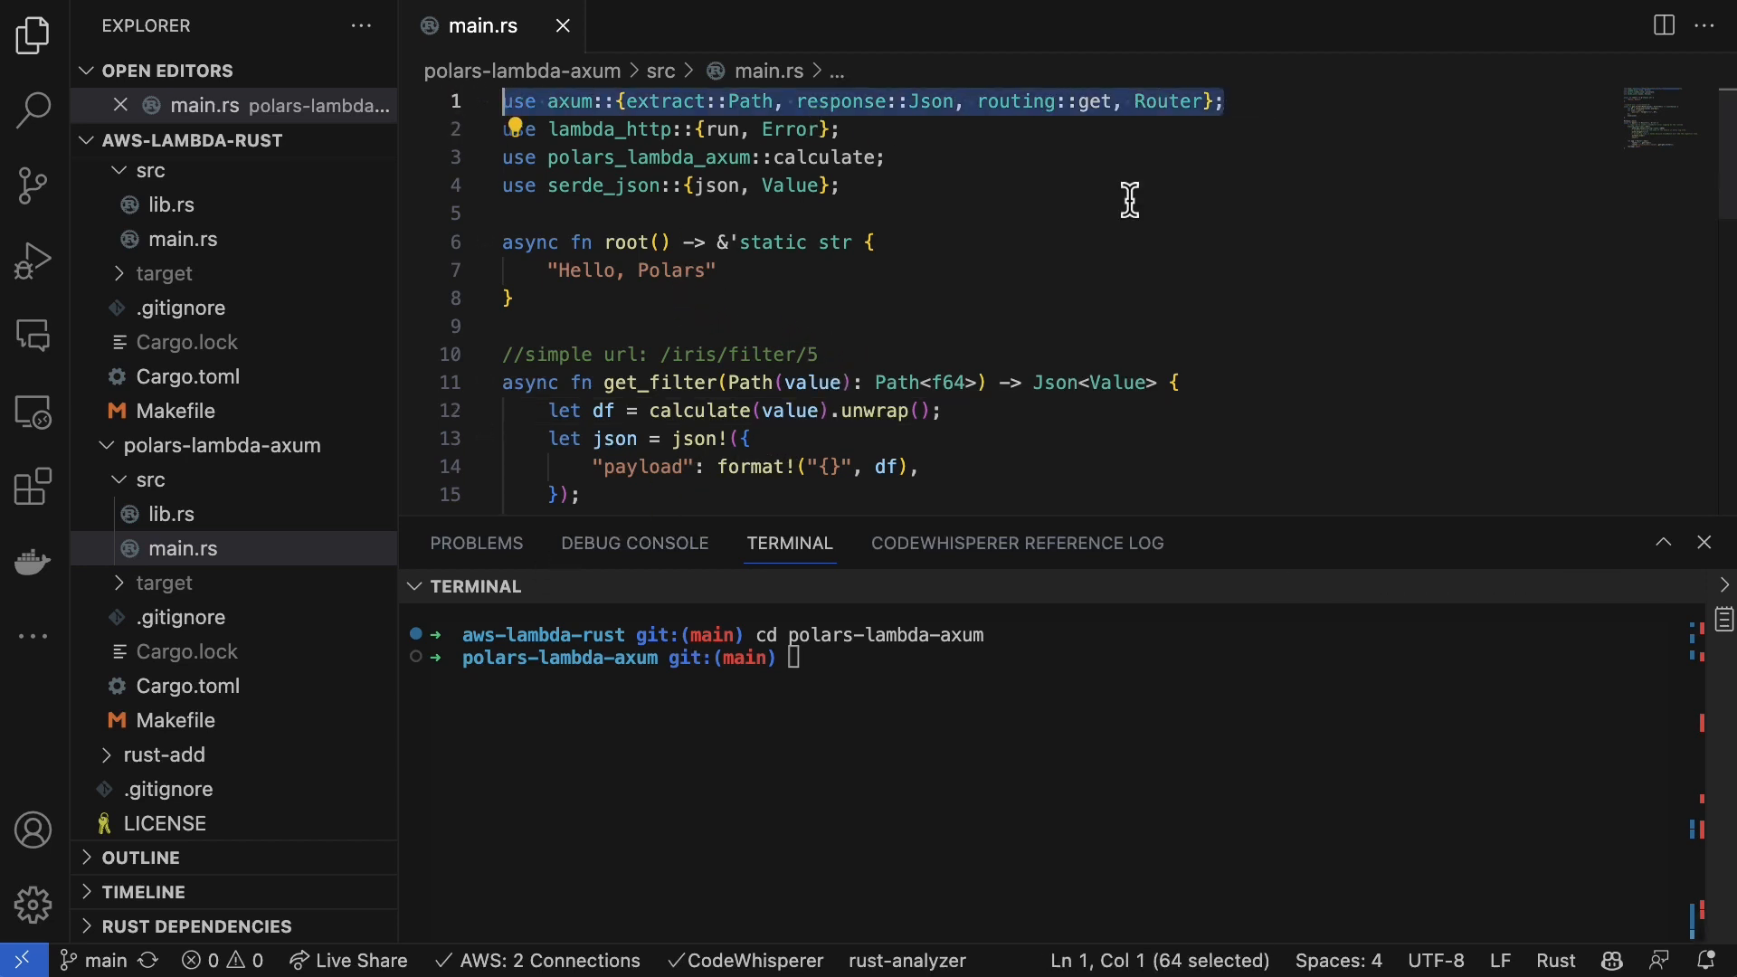
mouse_move(1138, 261)
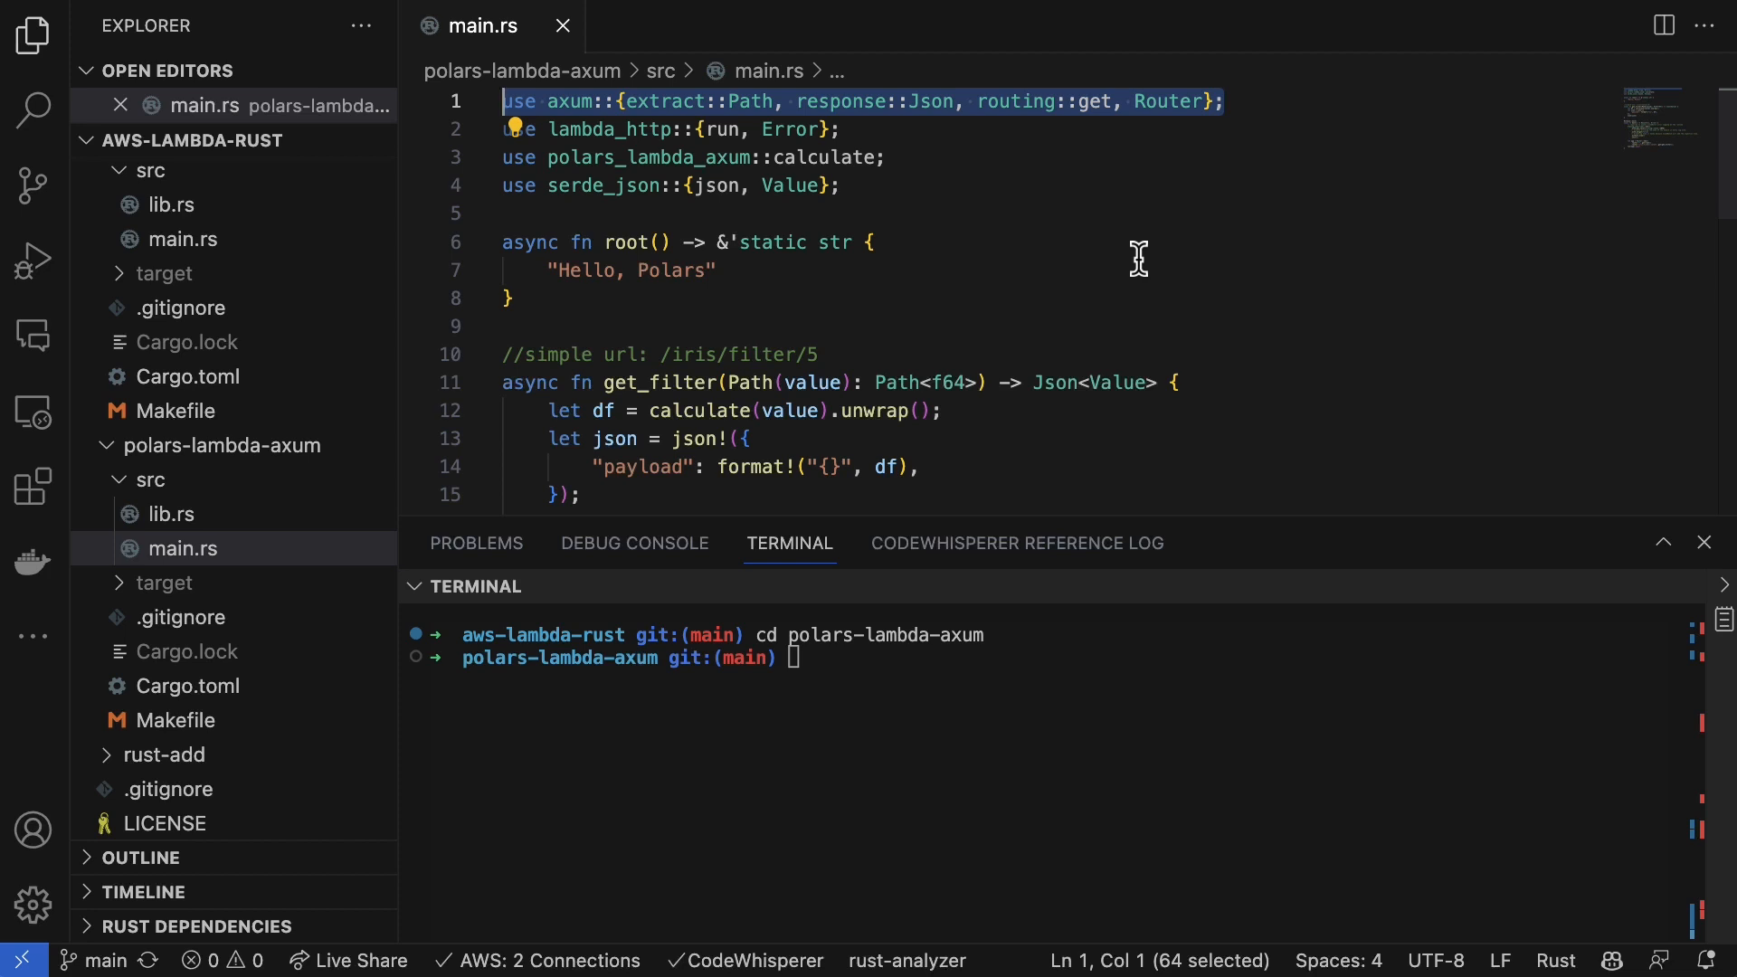
mouse_move(593, 286)
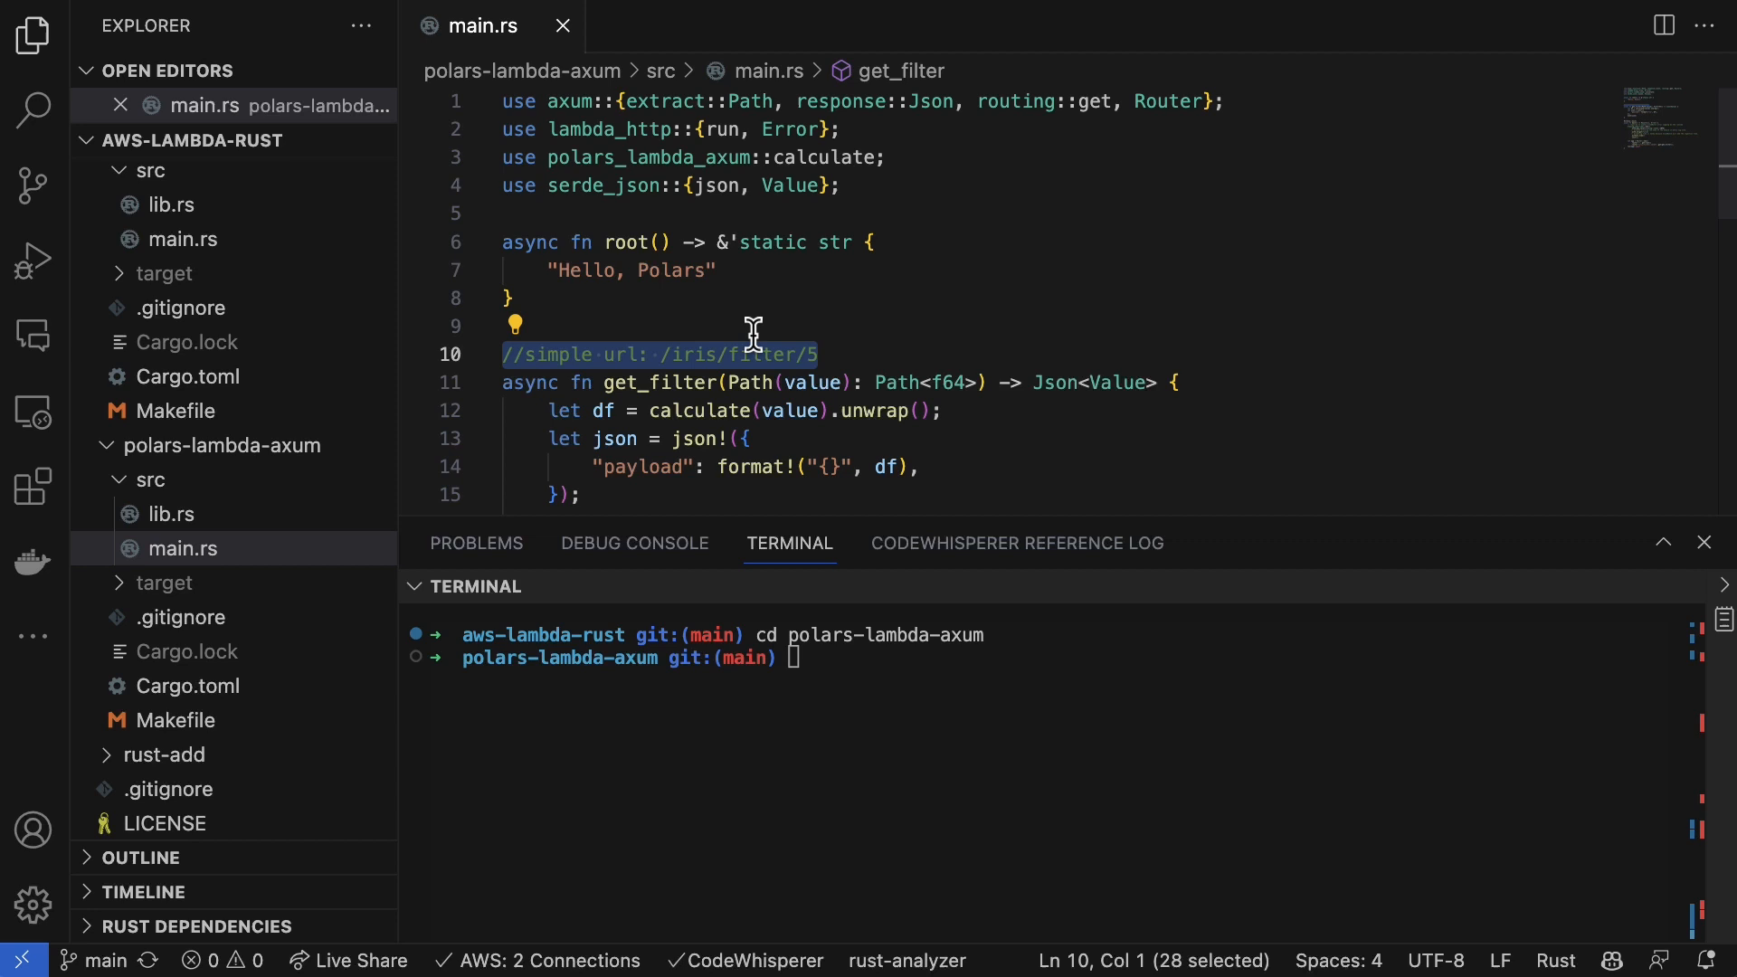
mouse_move(816, 352)
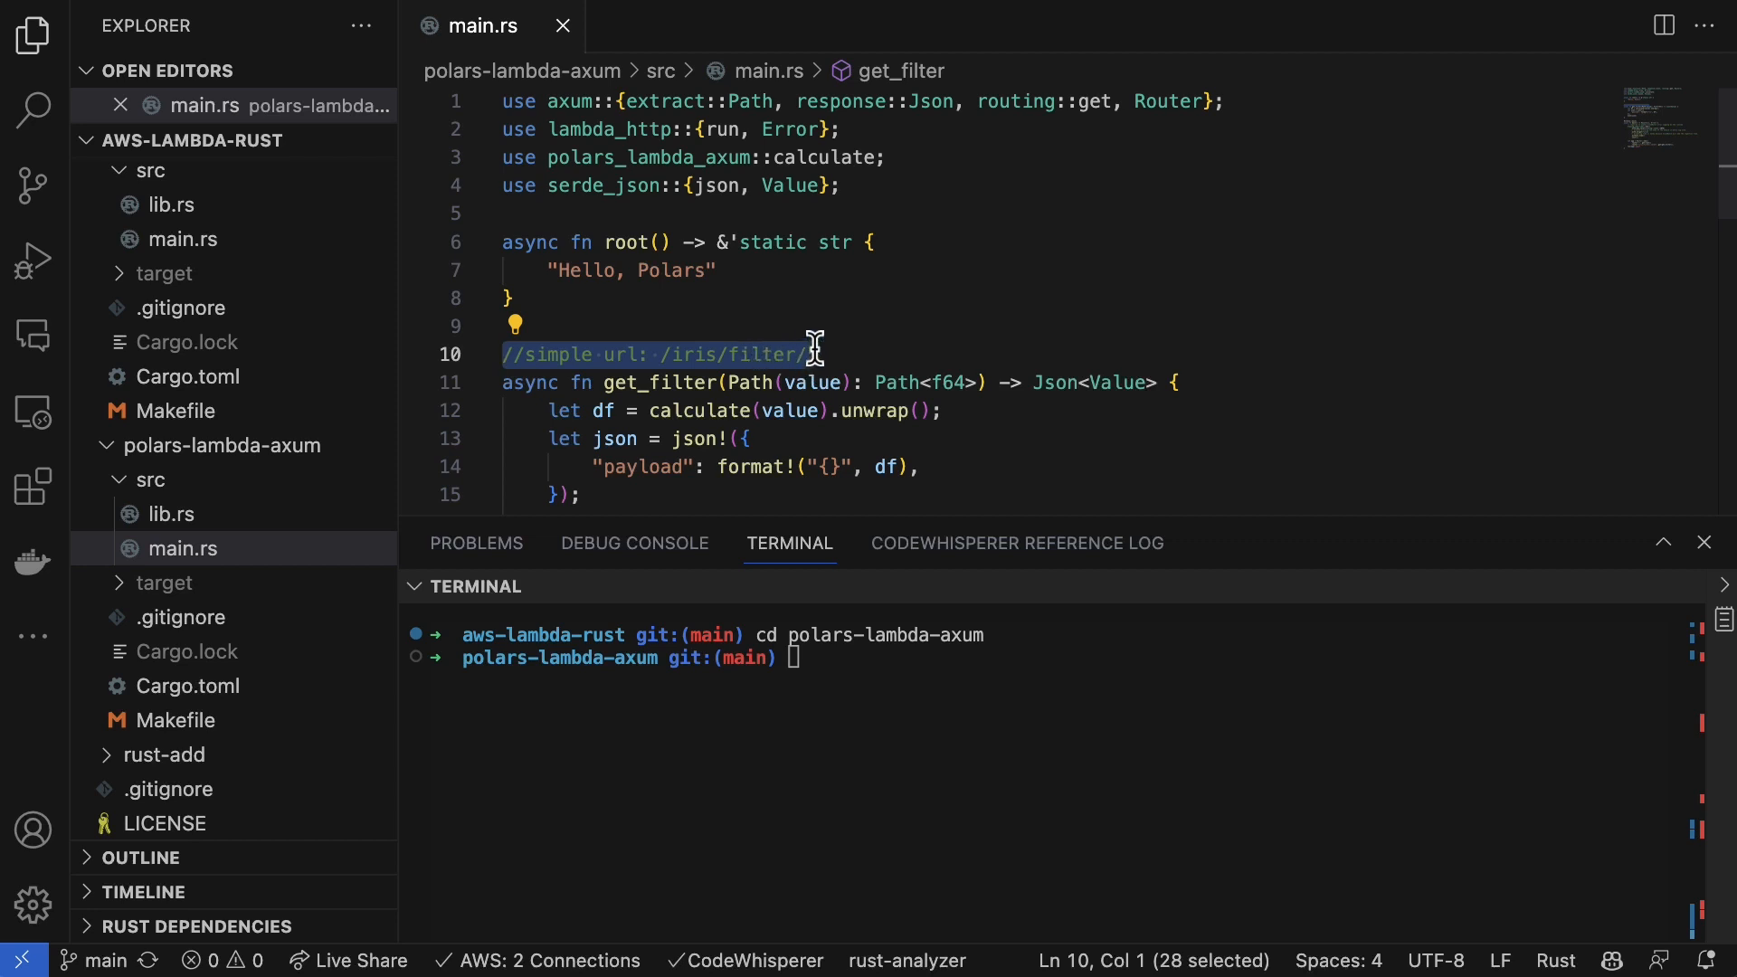
Step: Open lib.rs, then return to the axum project's main.rs and scroll through it
type("5")
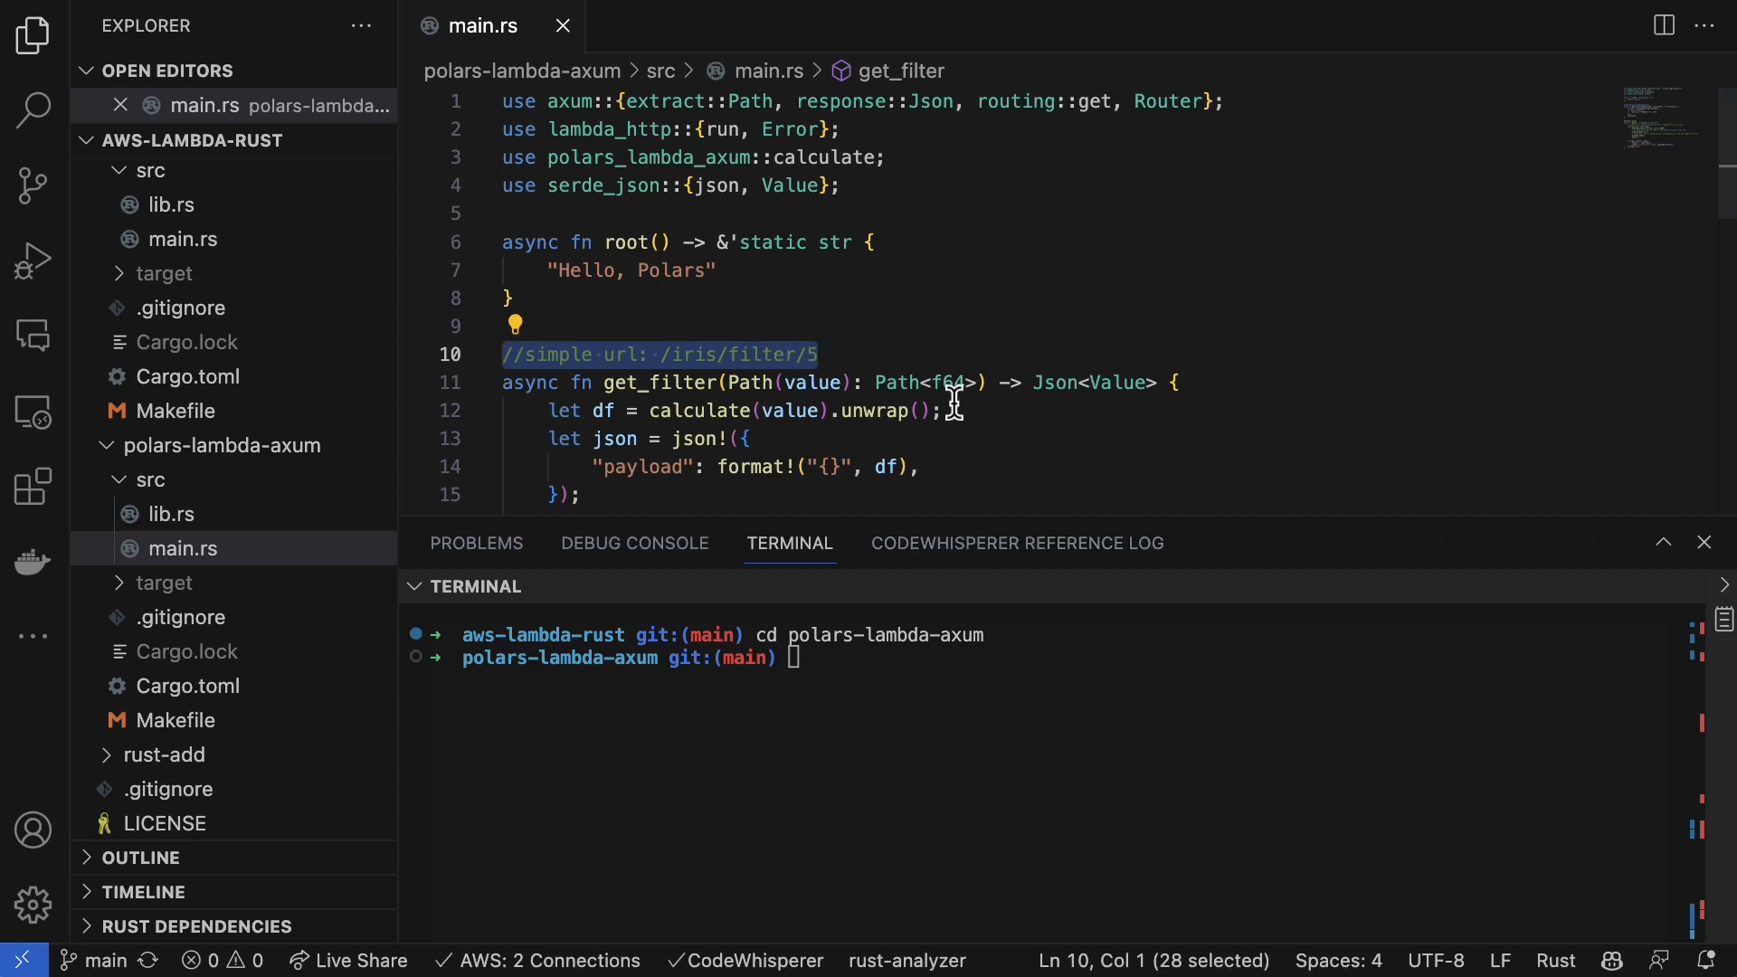
left_click(554, 411)
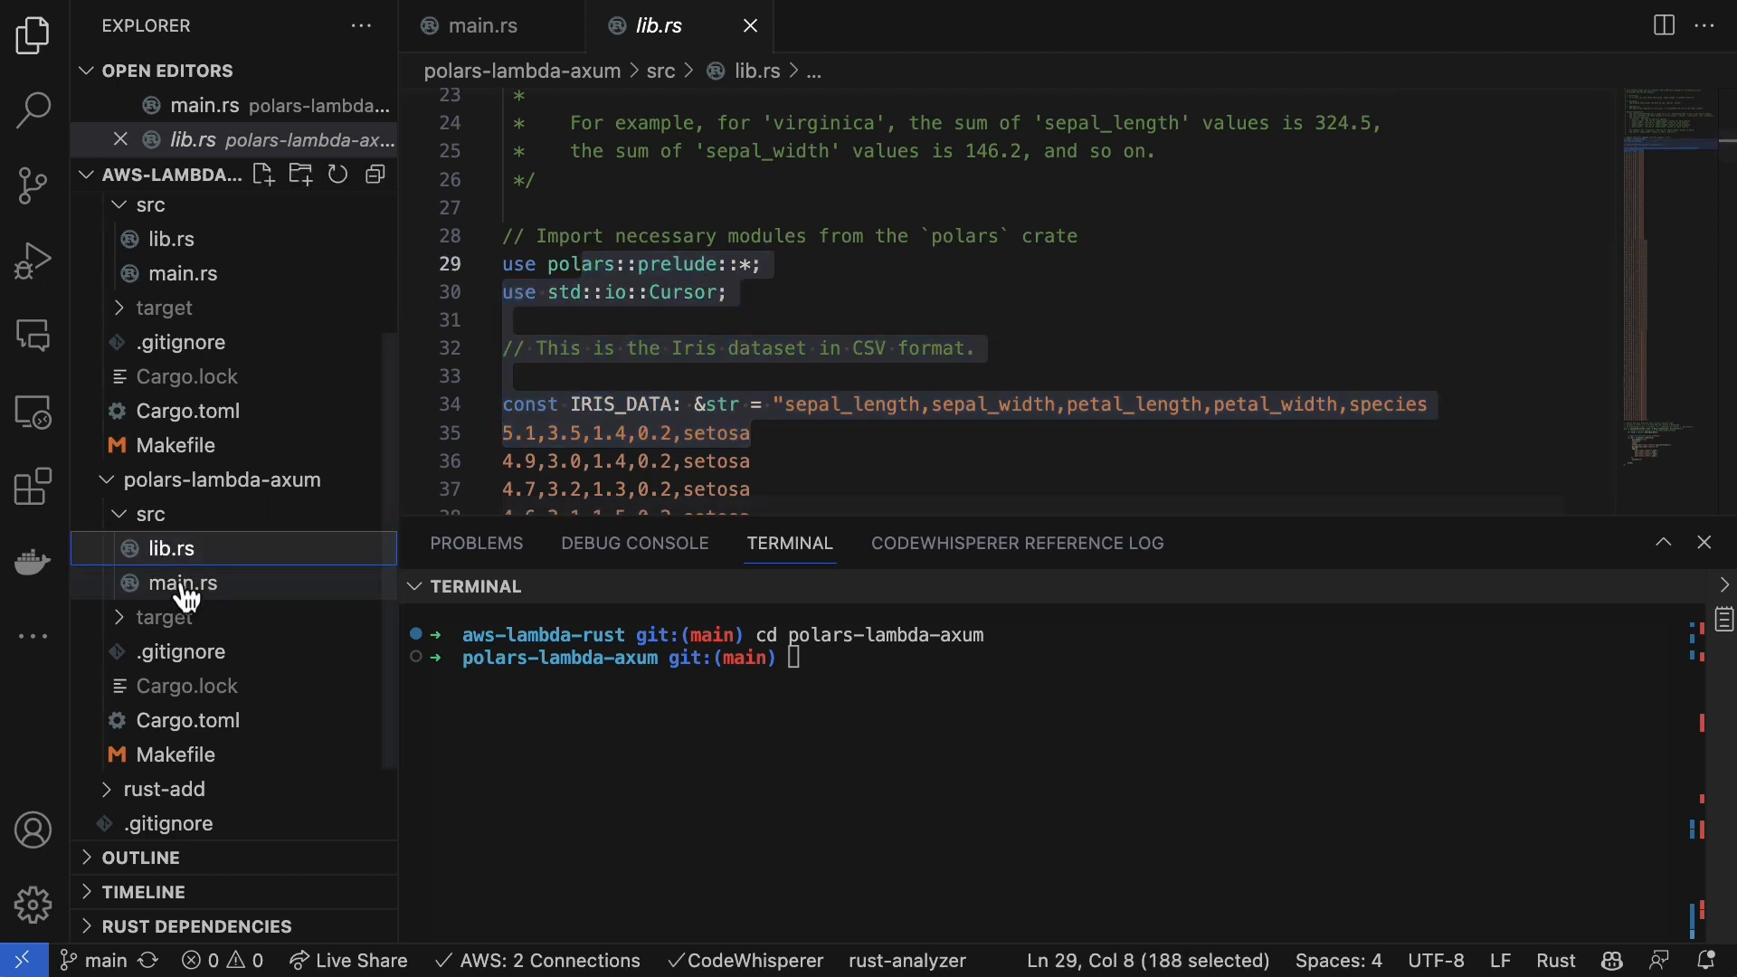
left_click(181, 582)
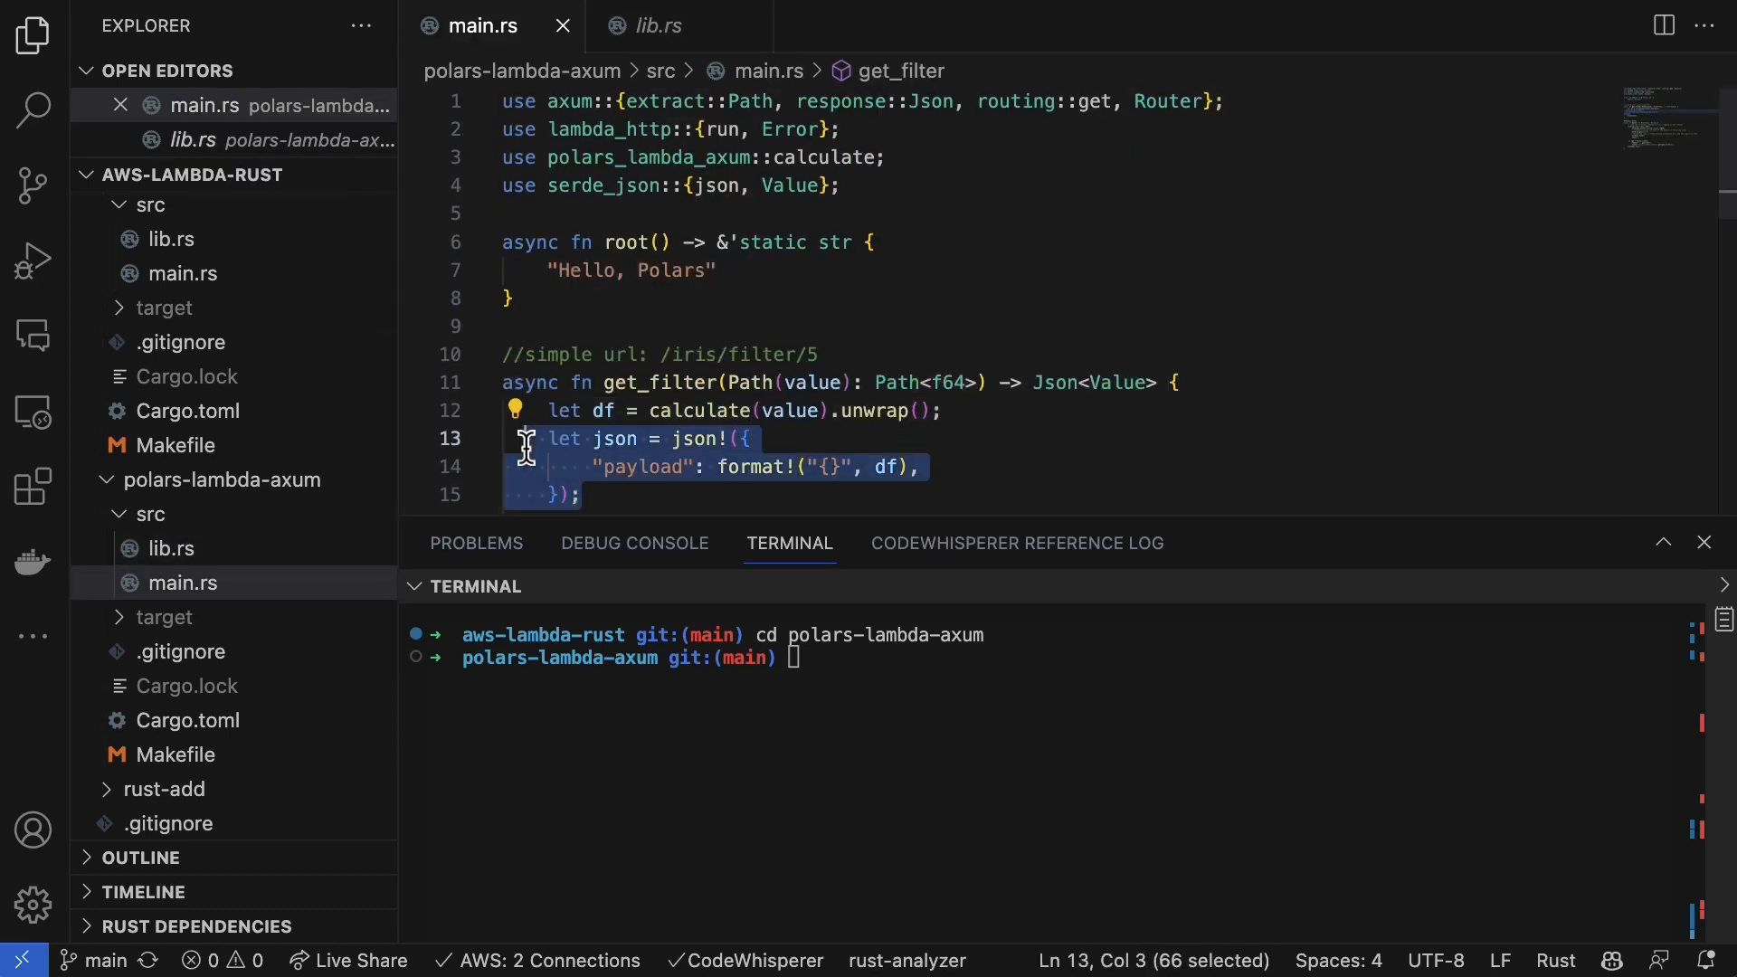
scroll("down", 3)
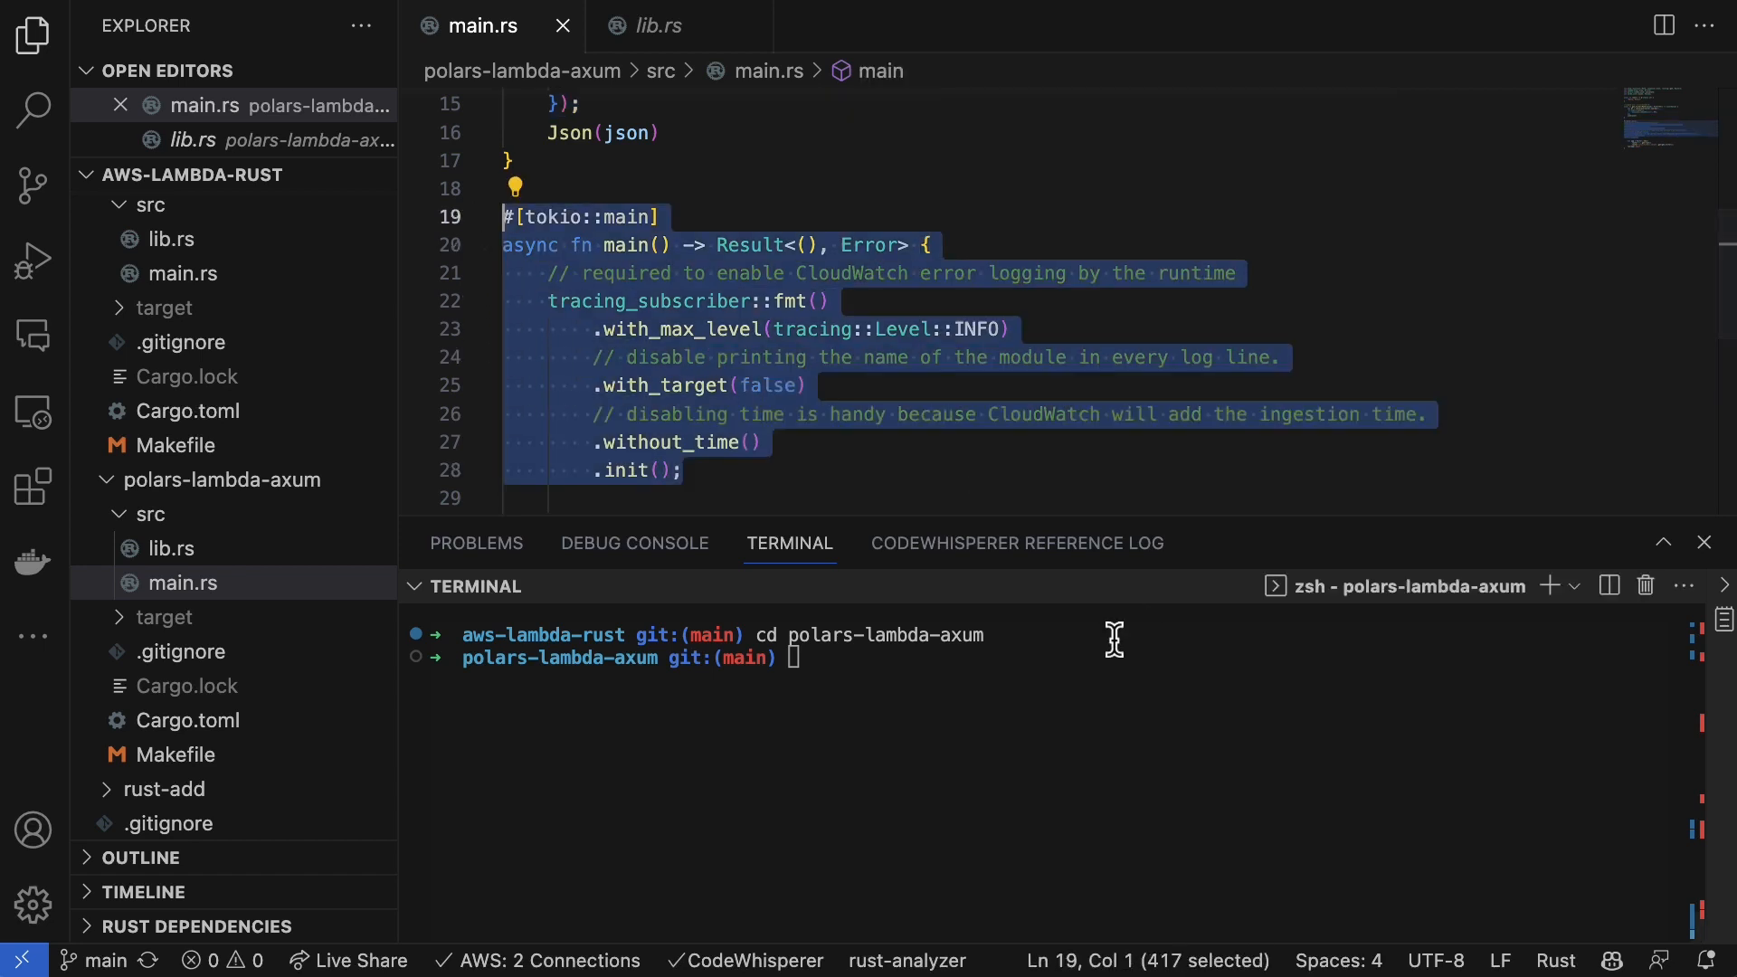
mouse_move(1146, 698)
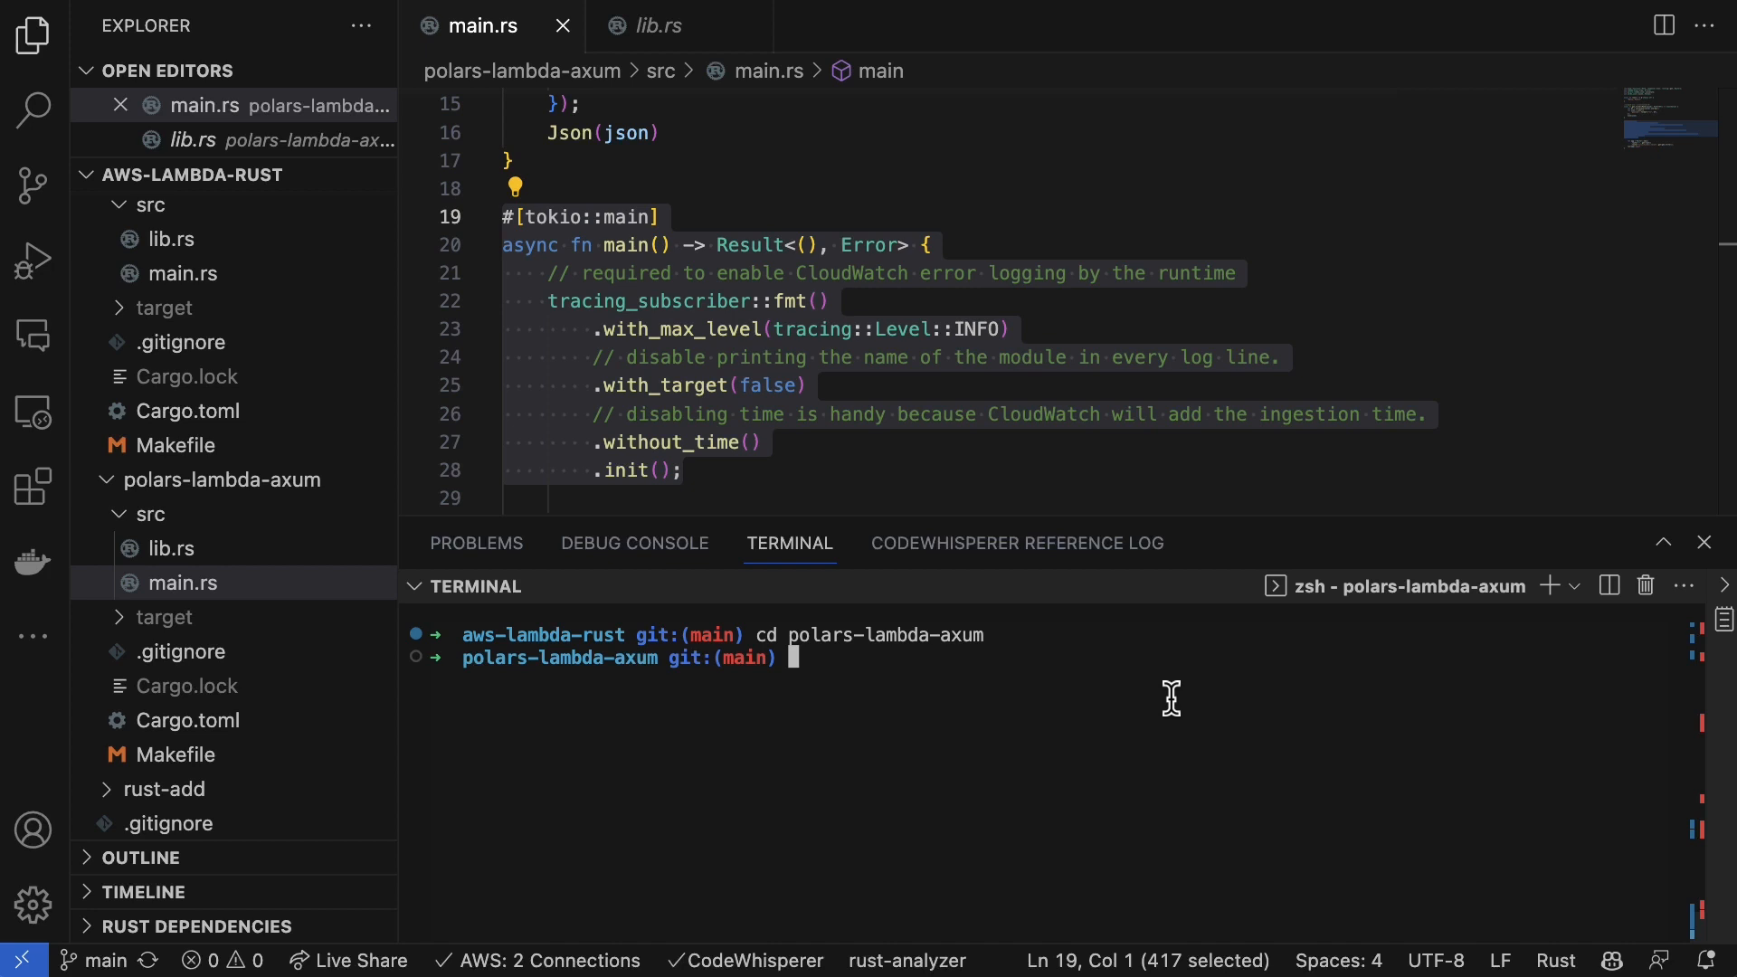
Step: Start make watch, then curl localhost:9000 from a split terminal for Hello, Polars
type("make watch")
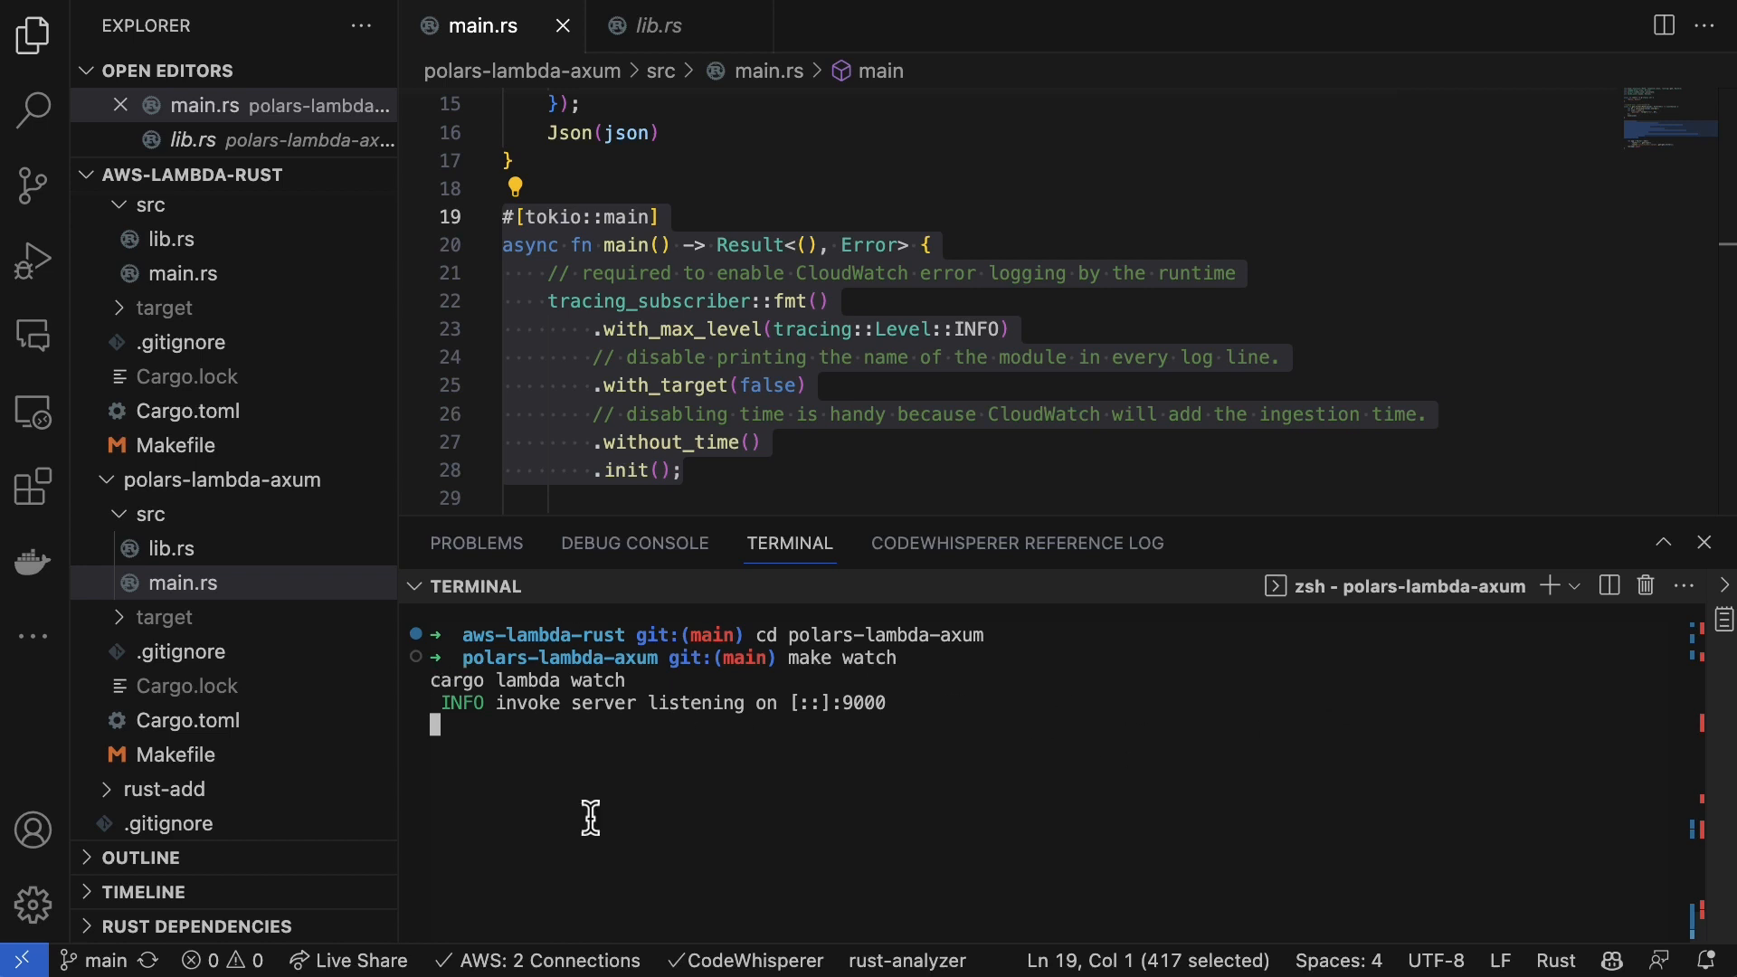
left_click(1609, 586)
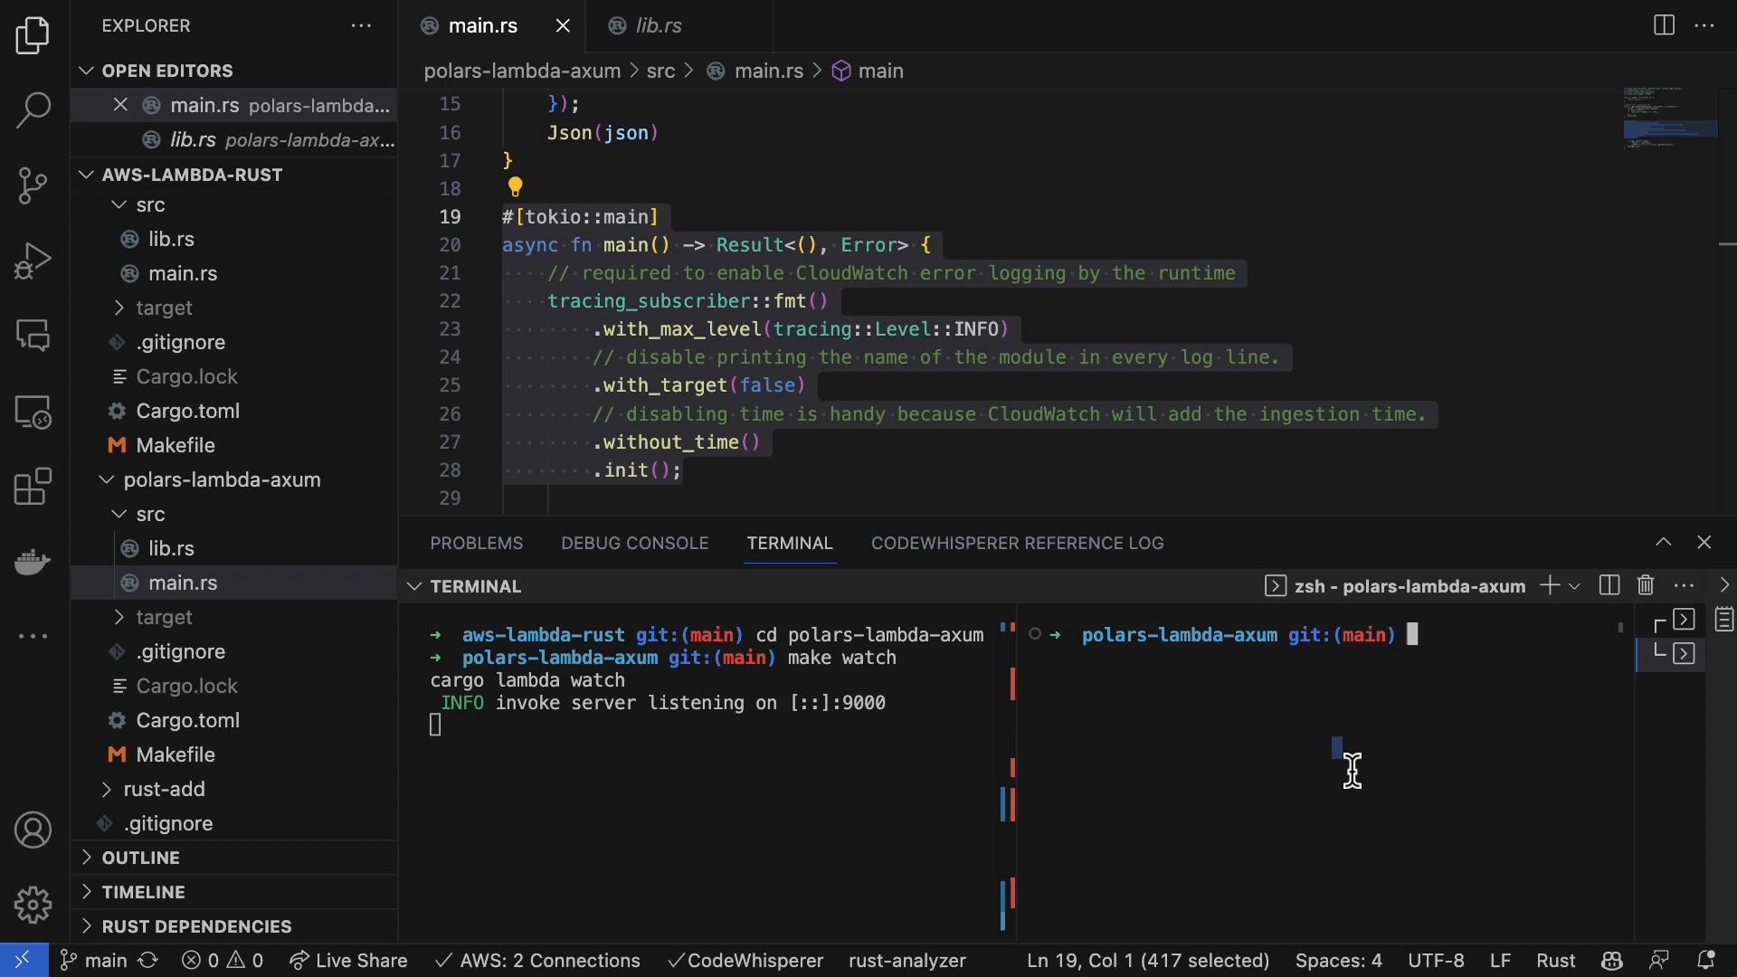
type("curl loca")
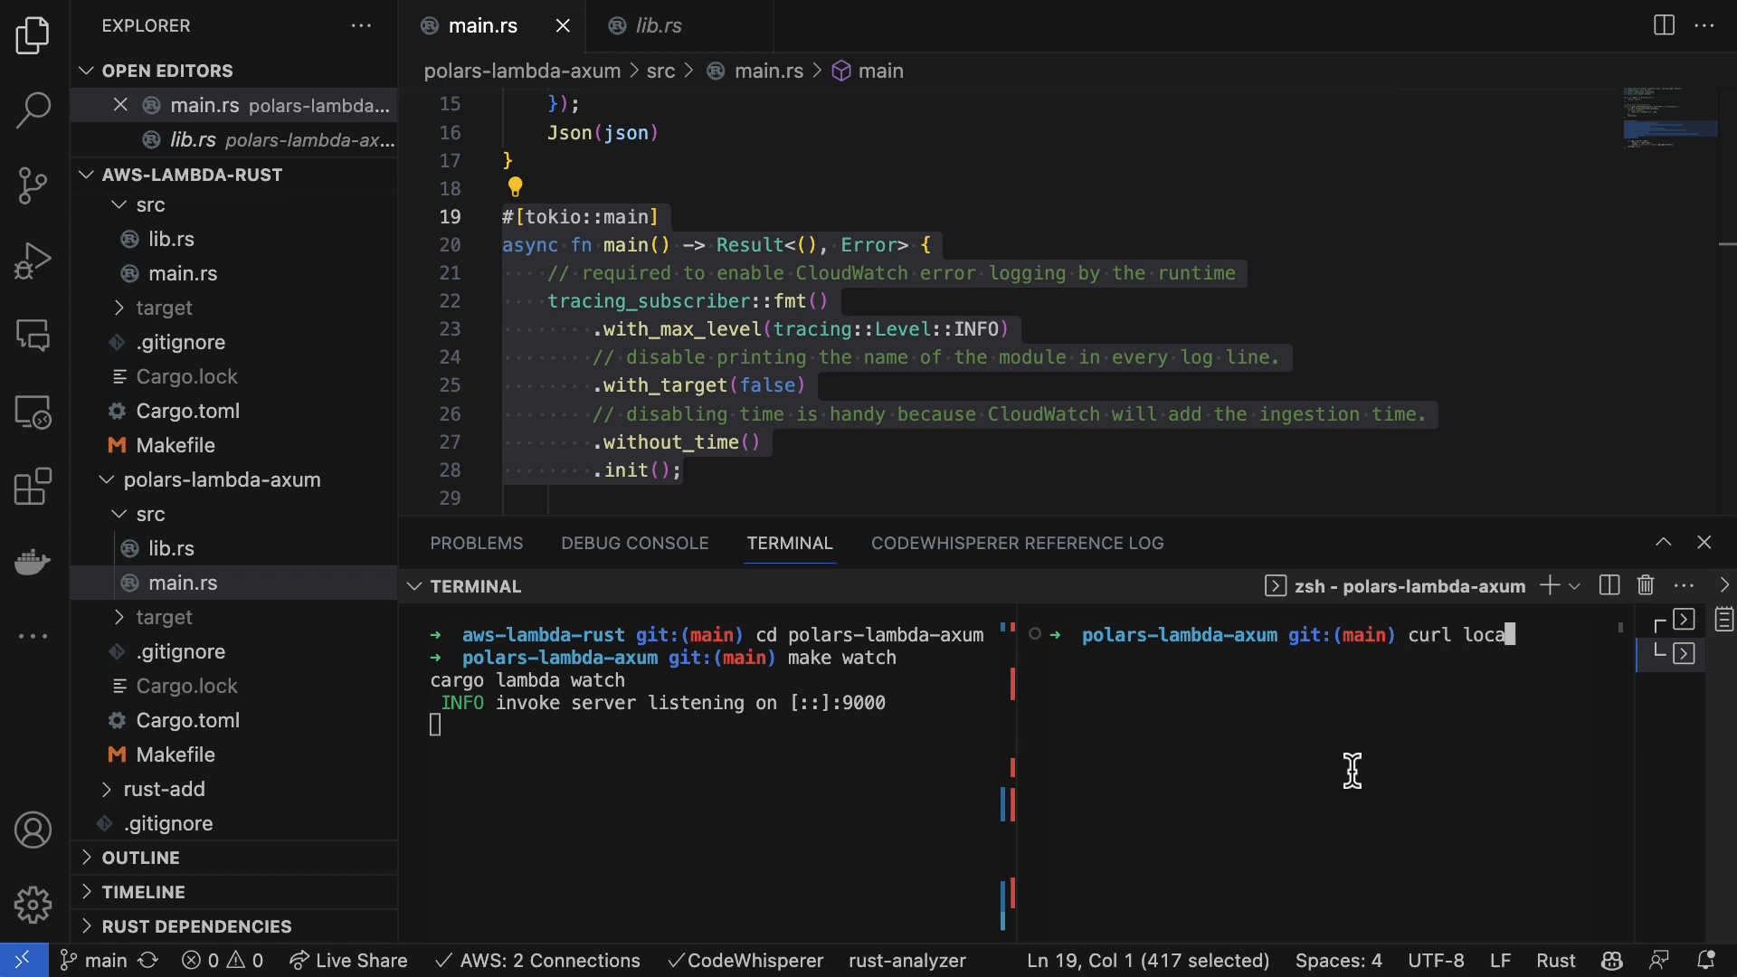
type("lhost:90")
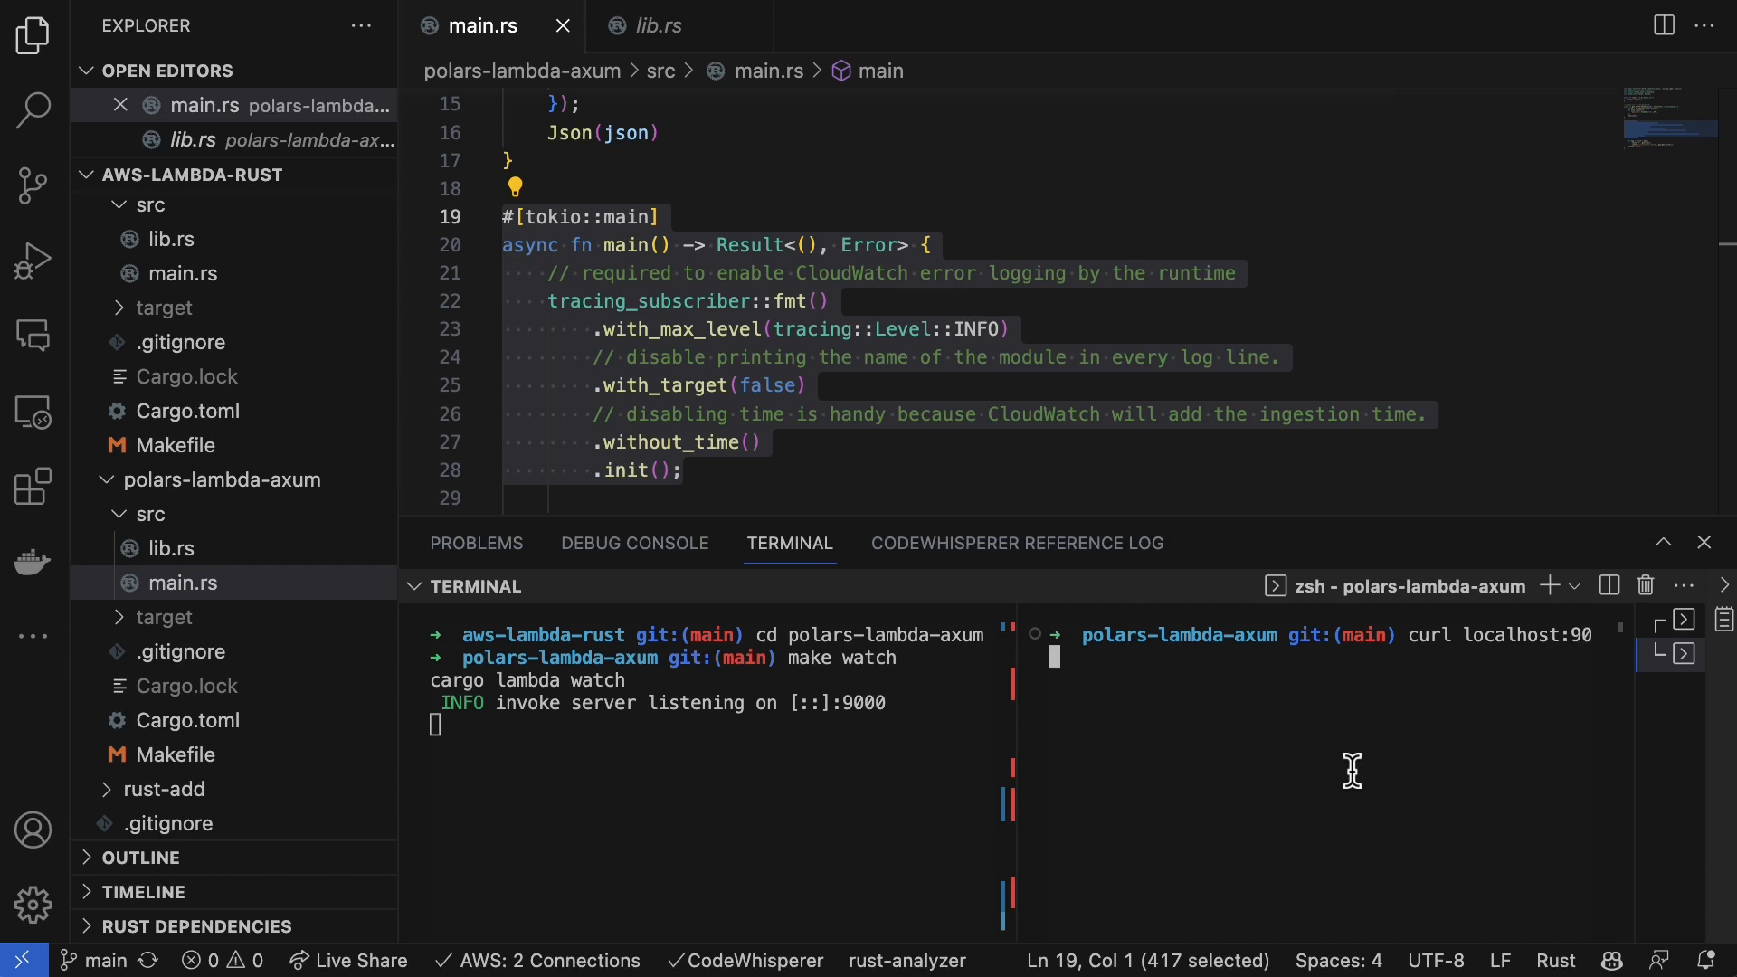
type("00")
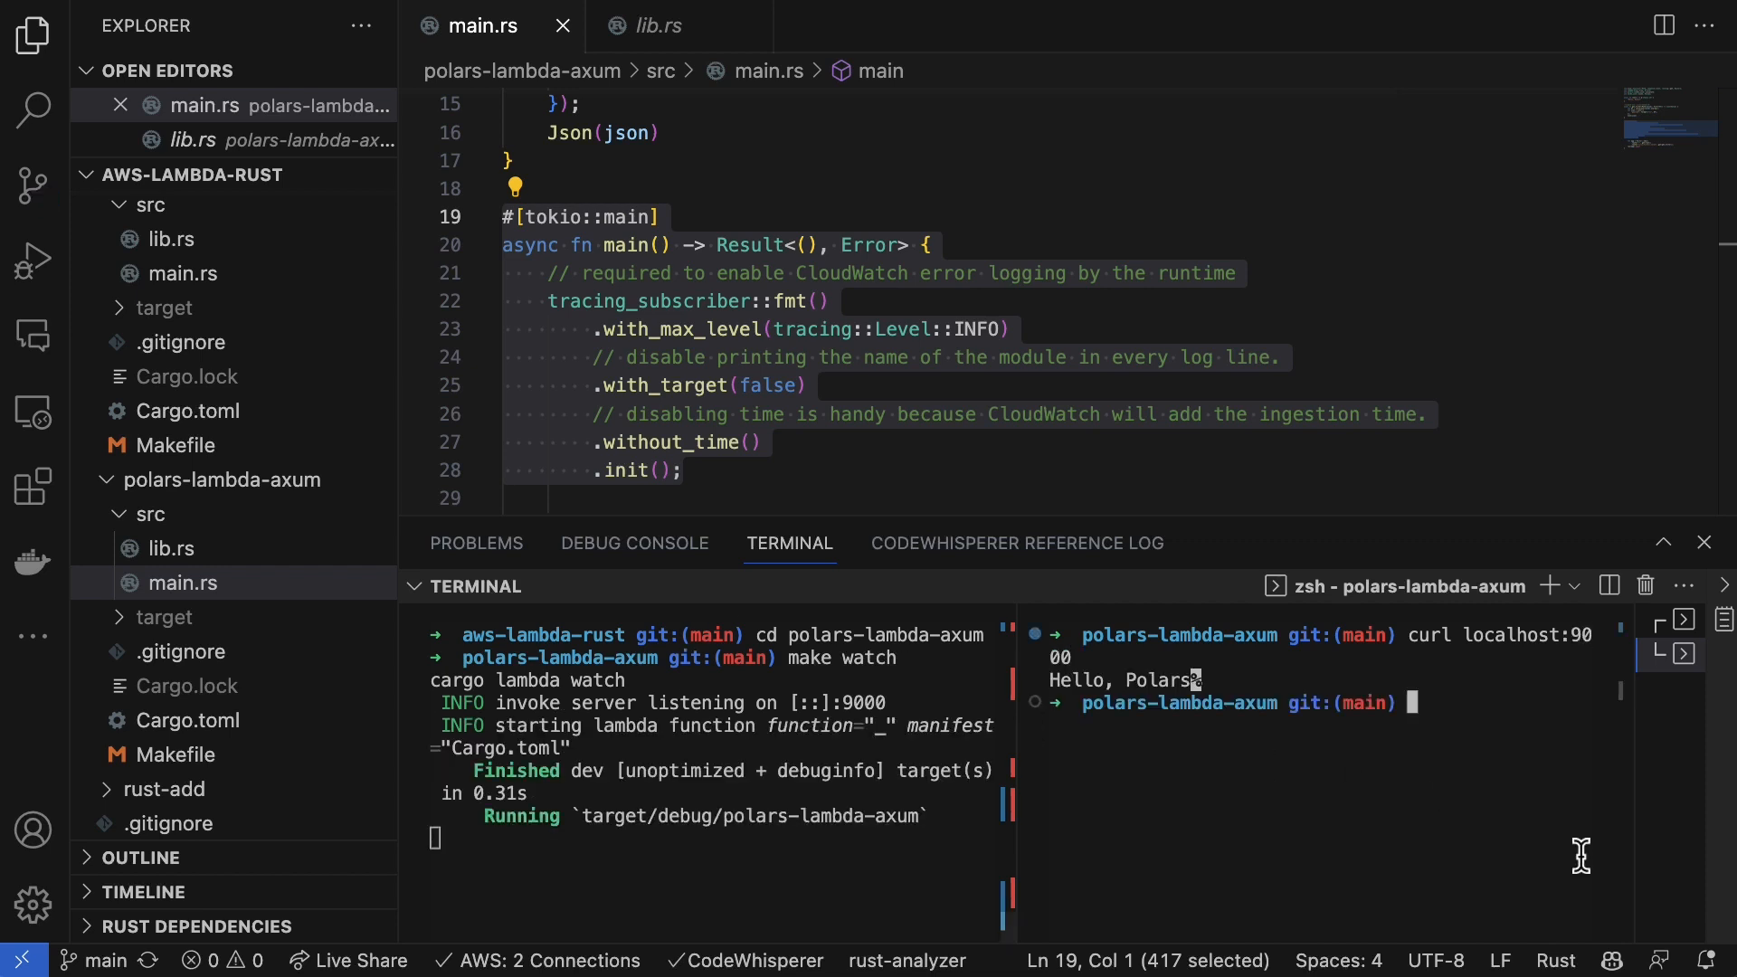
Step: Request localhost:9000/iris/filter/ to get the iris table grouped by species
type("curl localhost:9000")
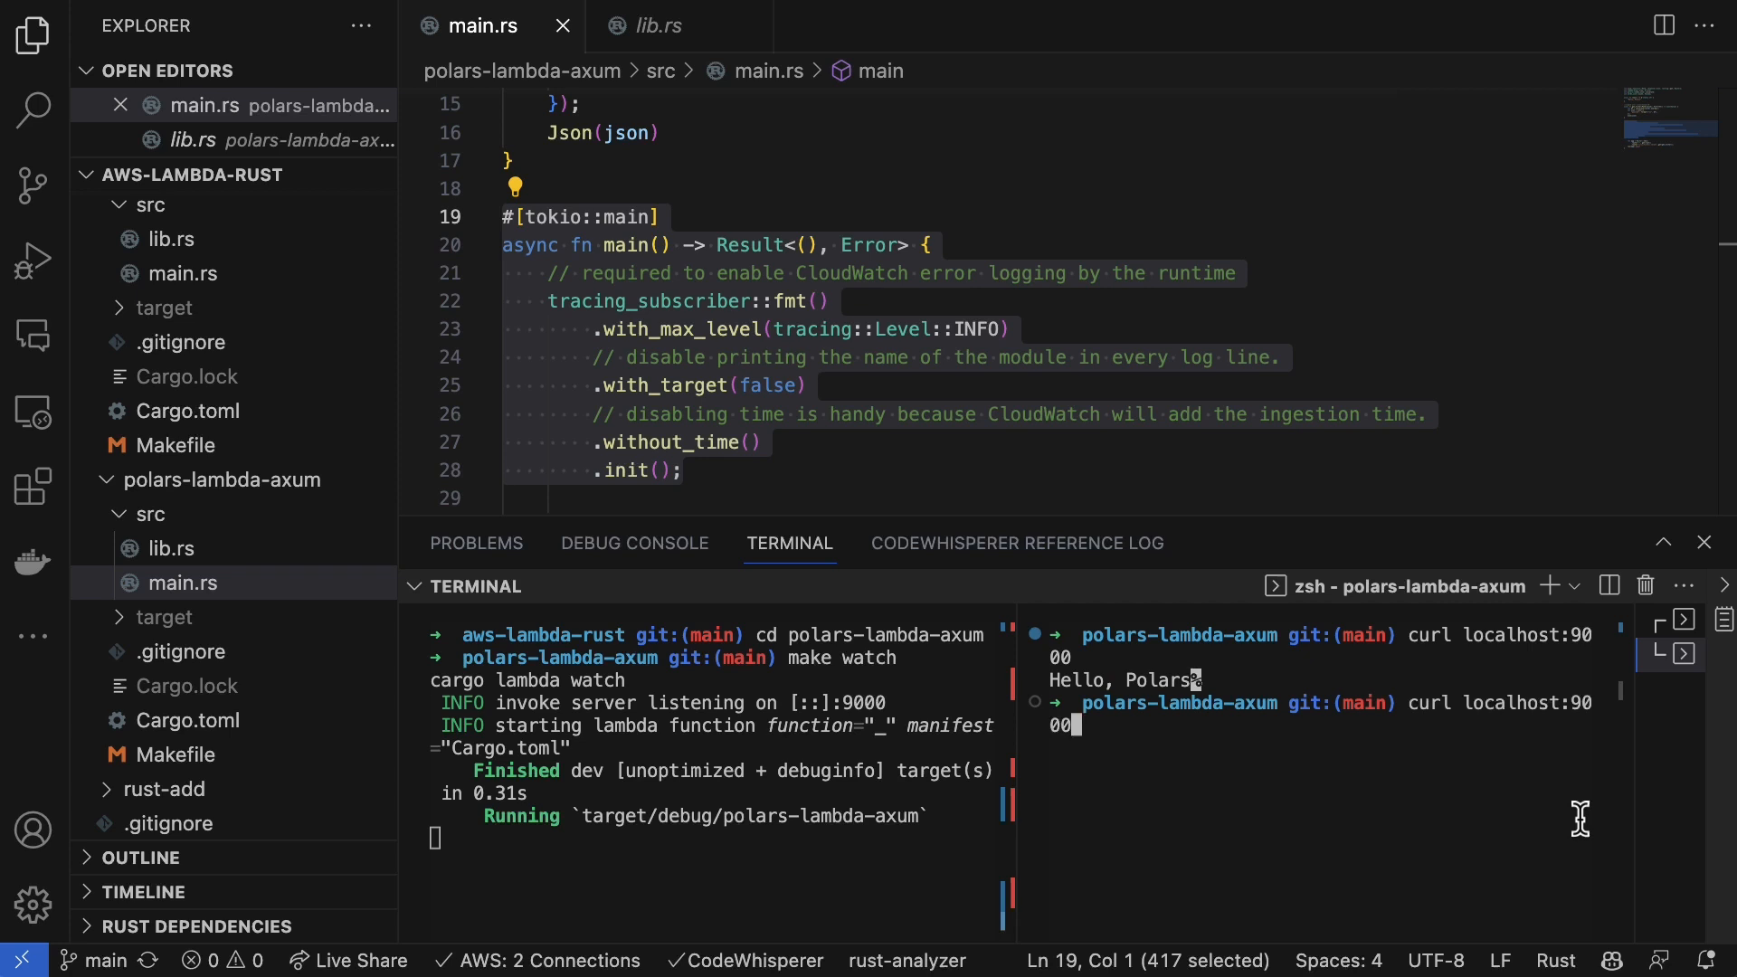
type("/iris")
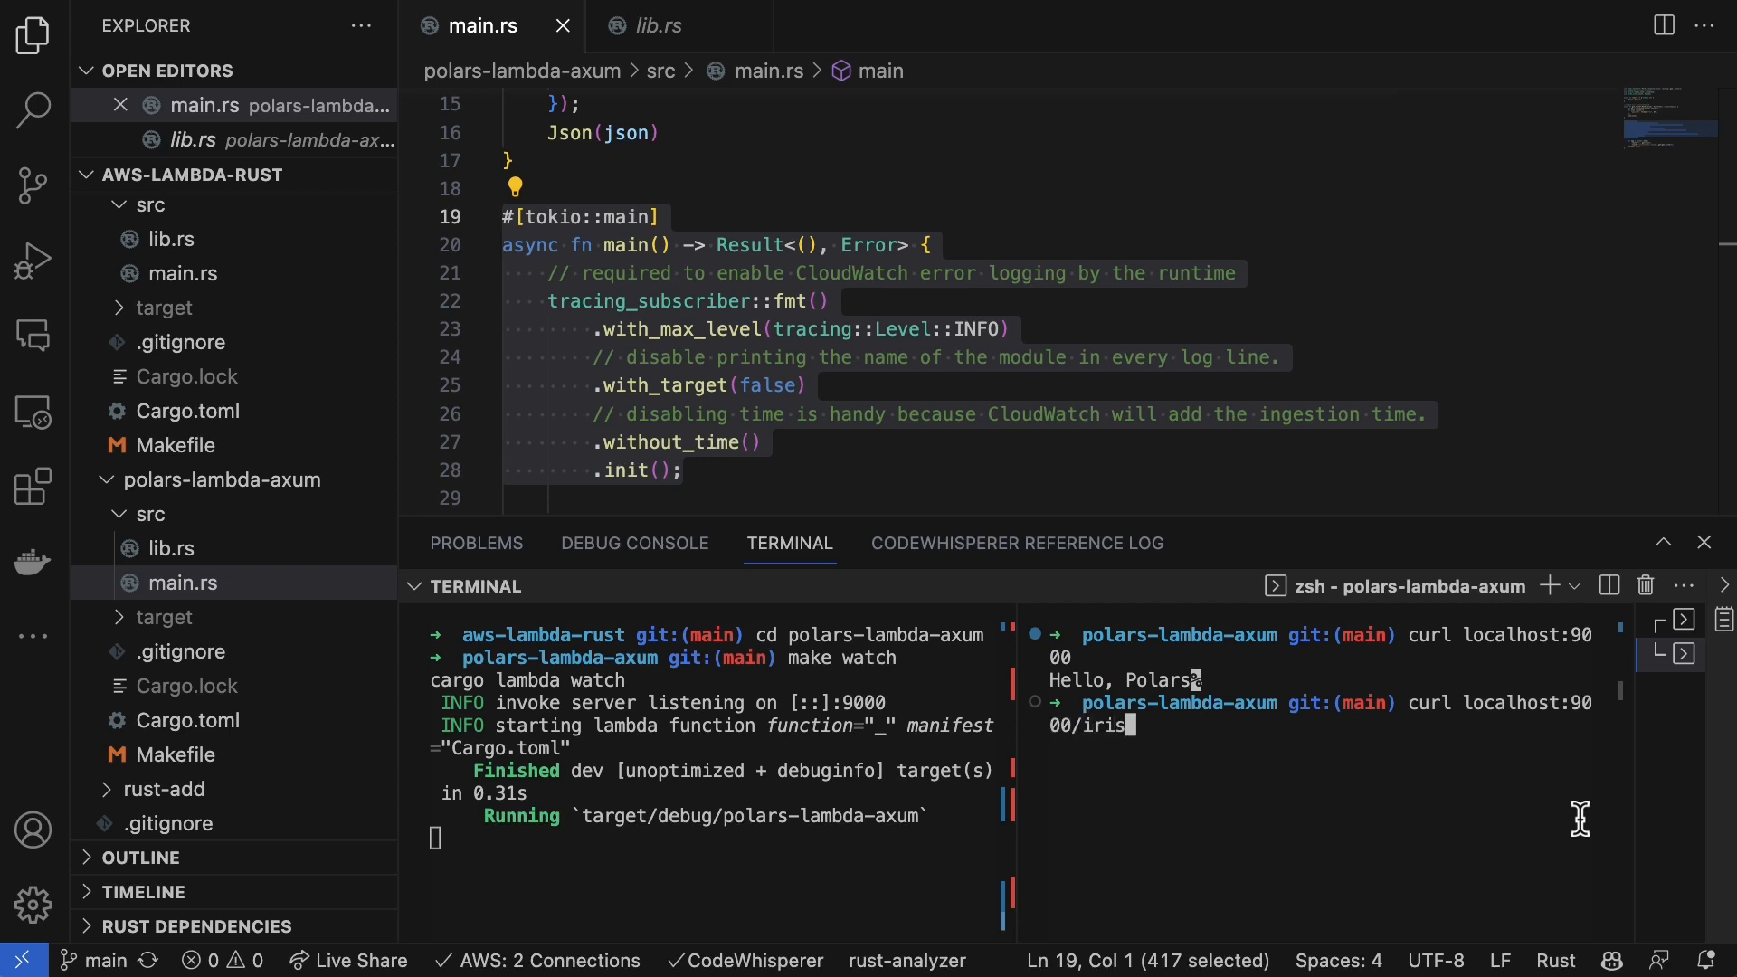
type("filter/")
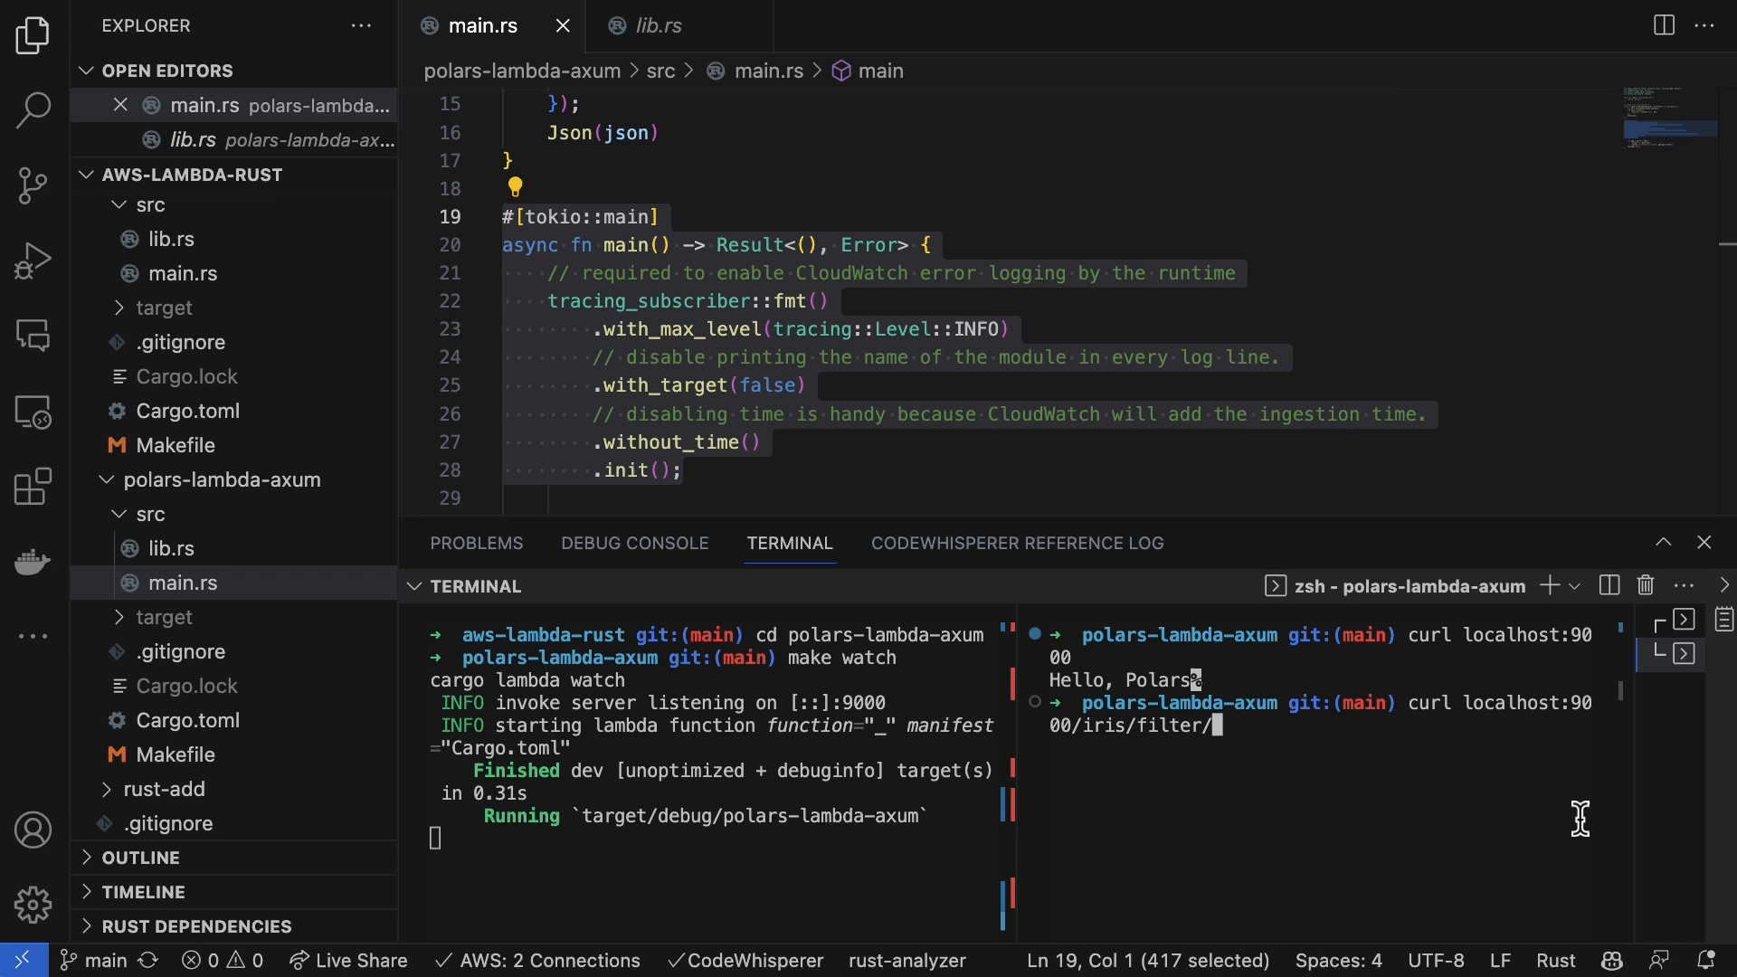
key("Enter")
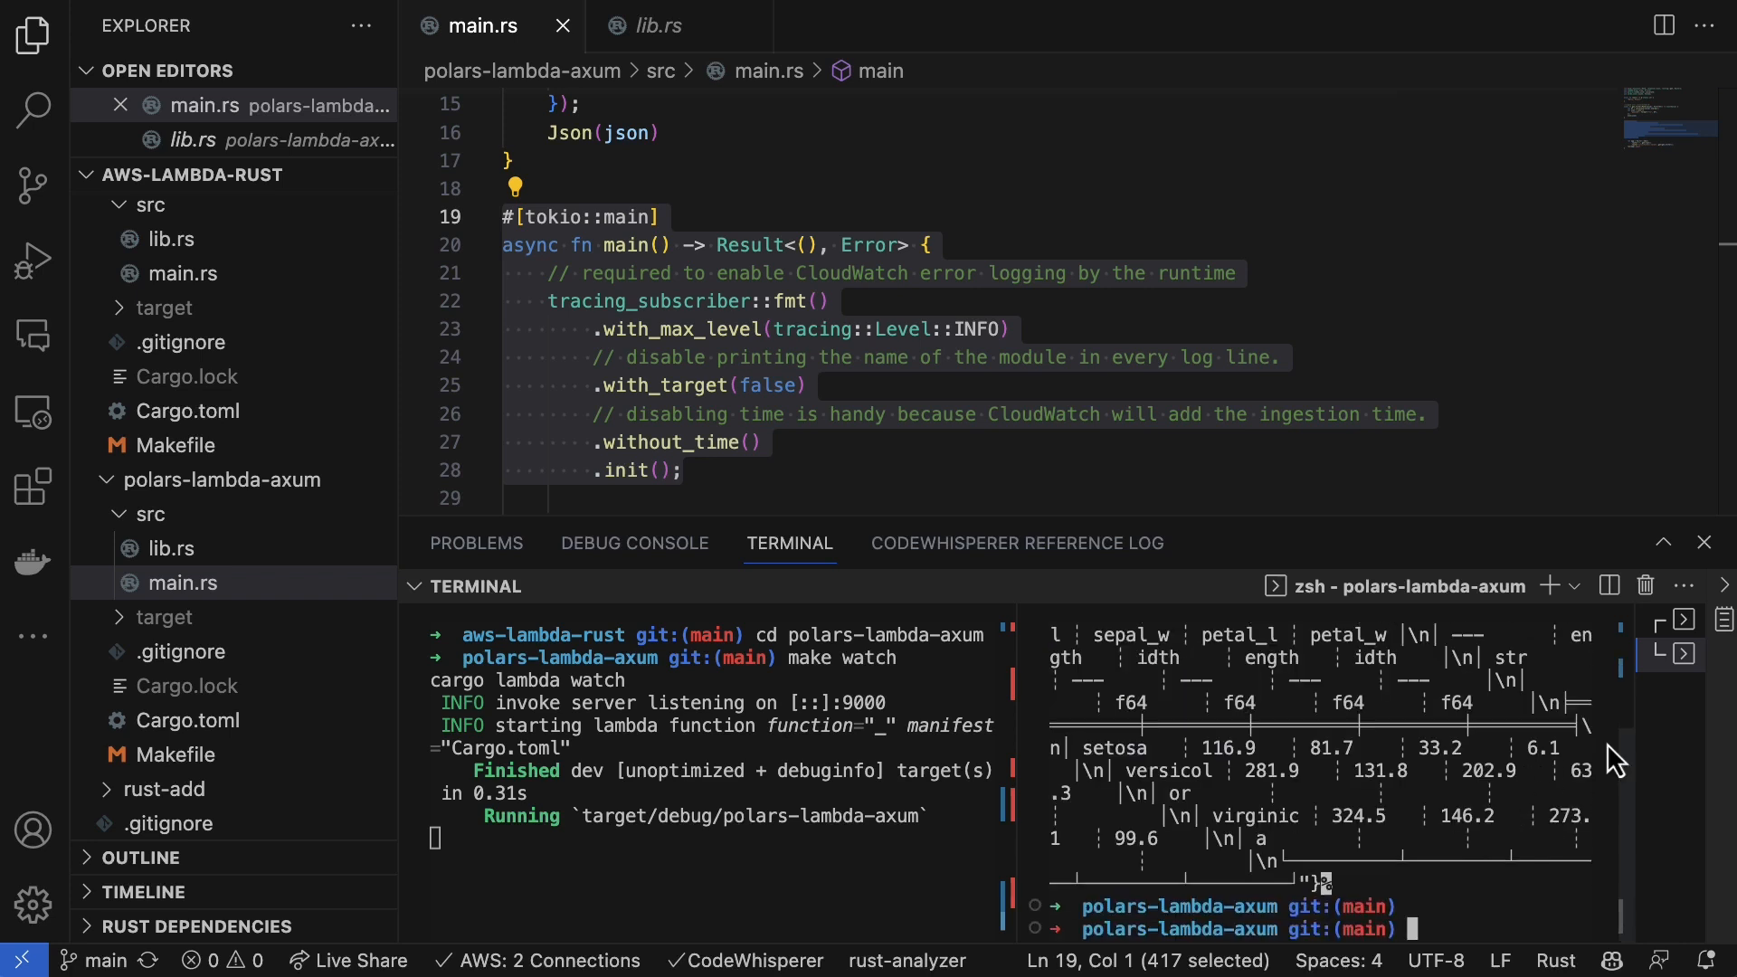
Step: Open the Makefile, scroll to its build and deploy targets, and start make build
left_click(1683, 585)
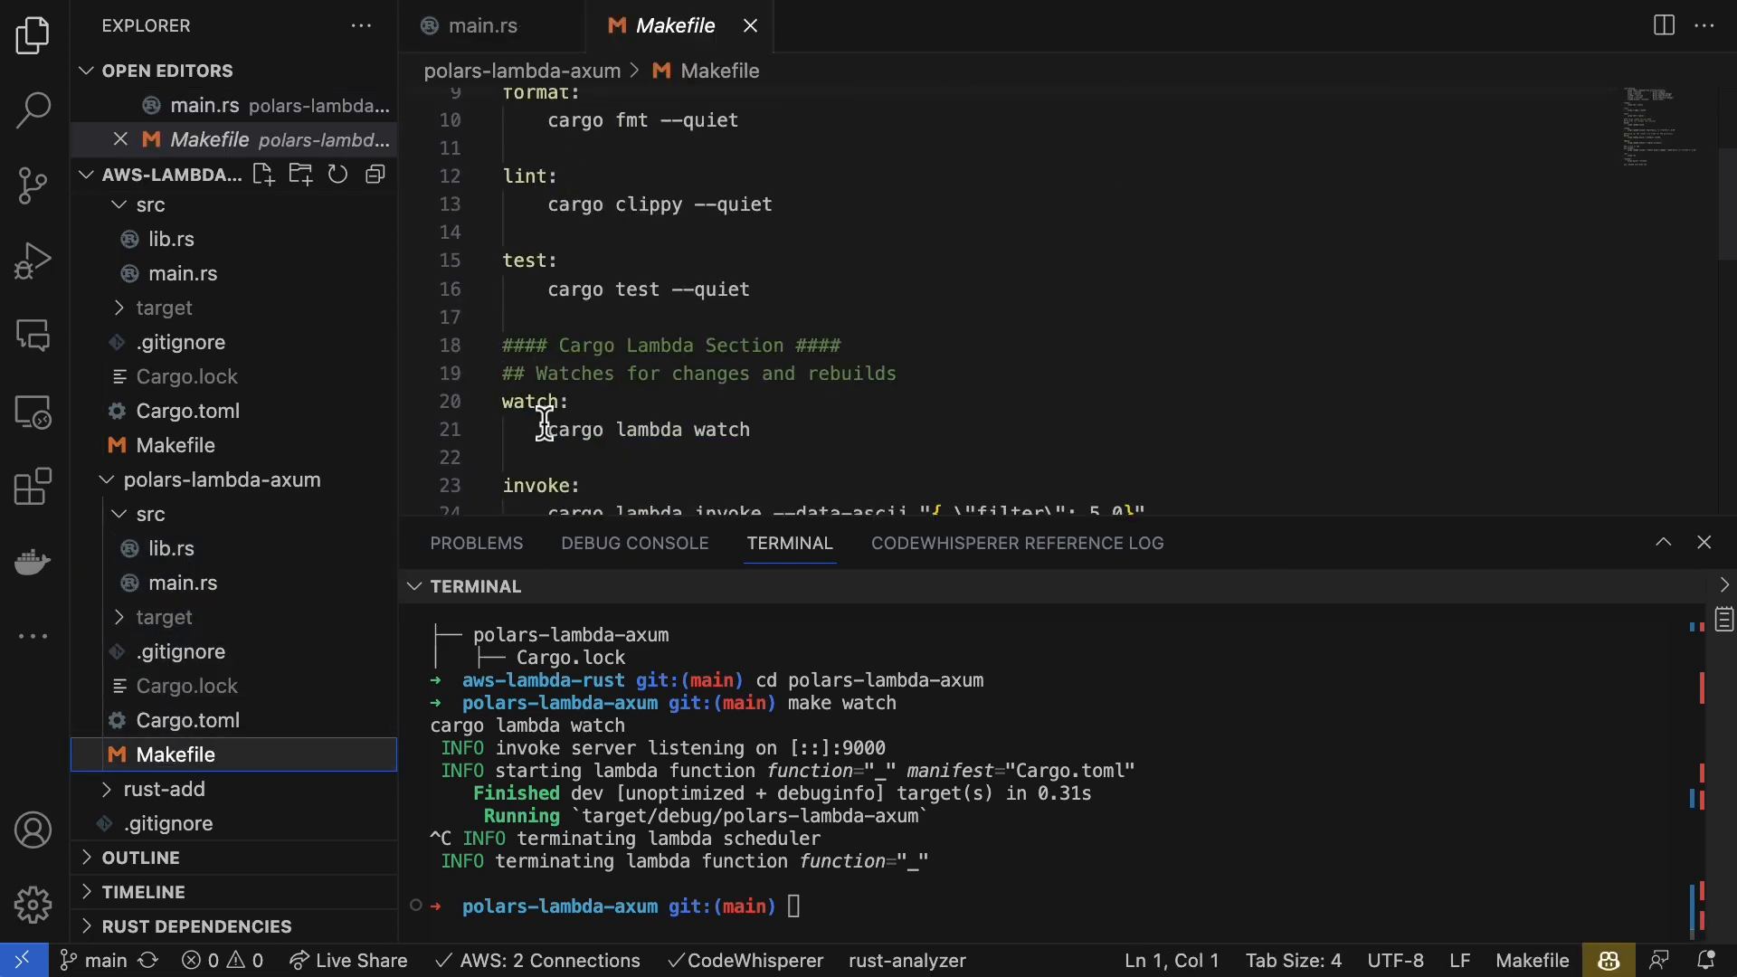
scroll("down", 3)
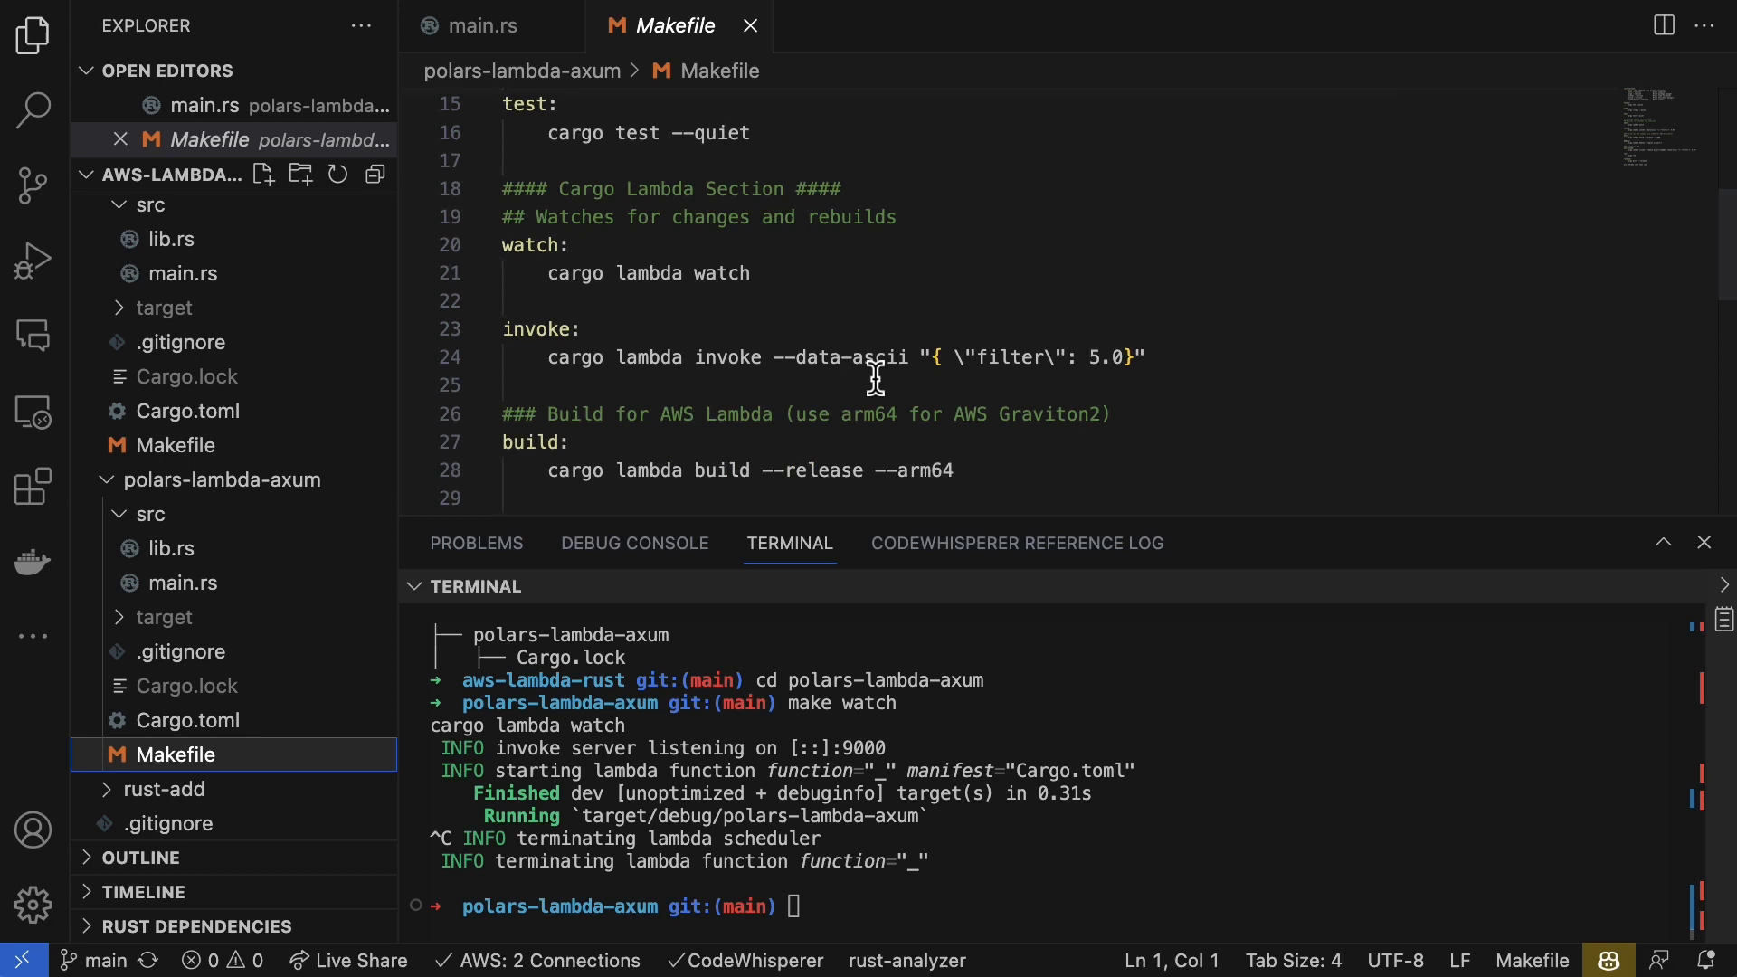
scroll("down", 3)
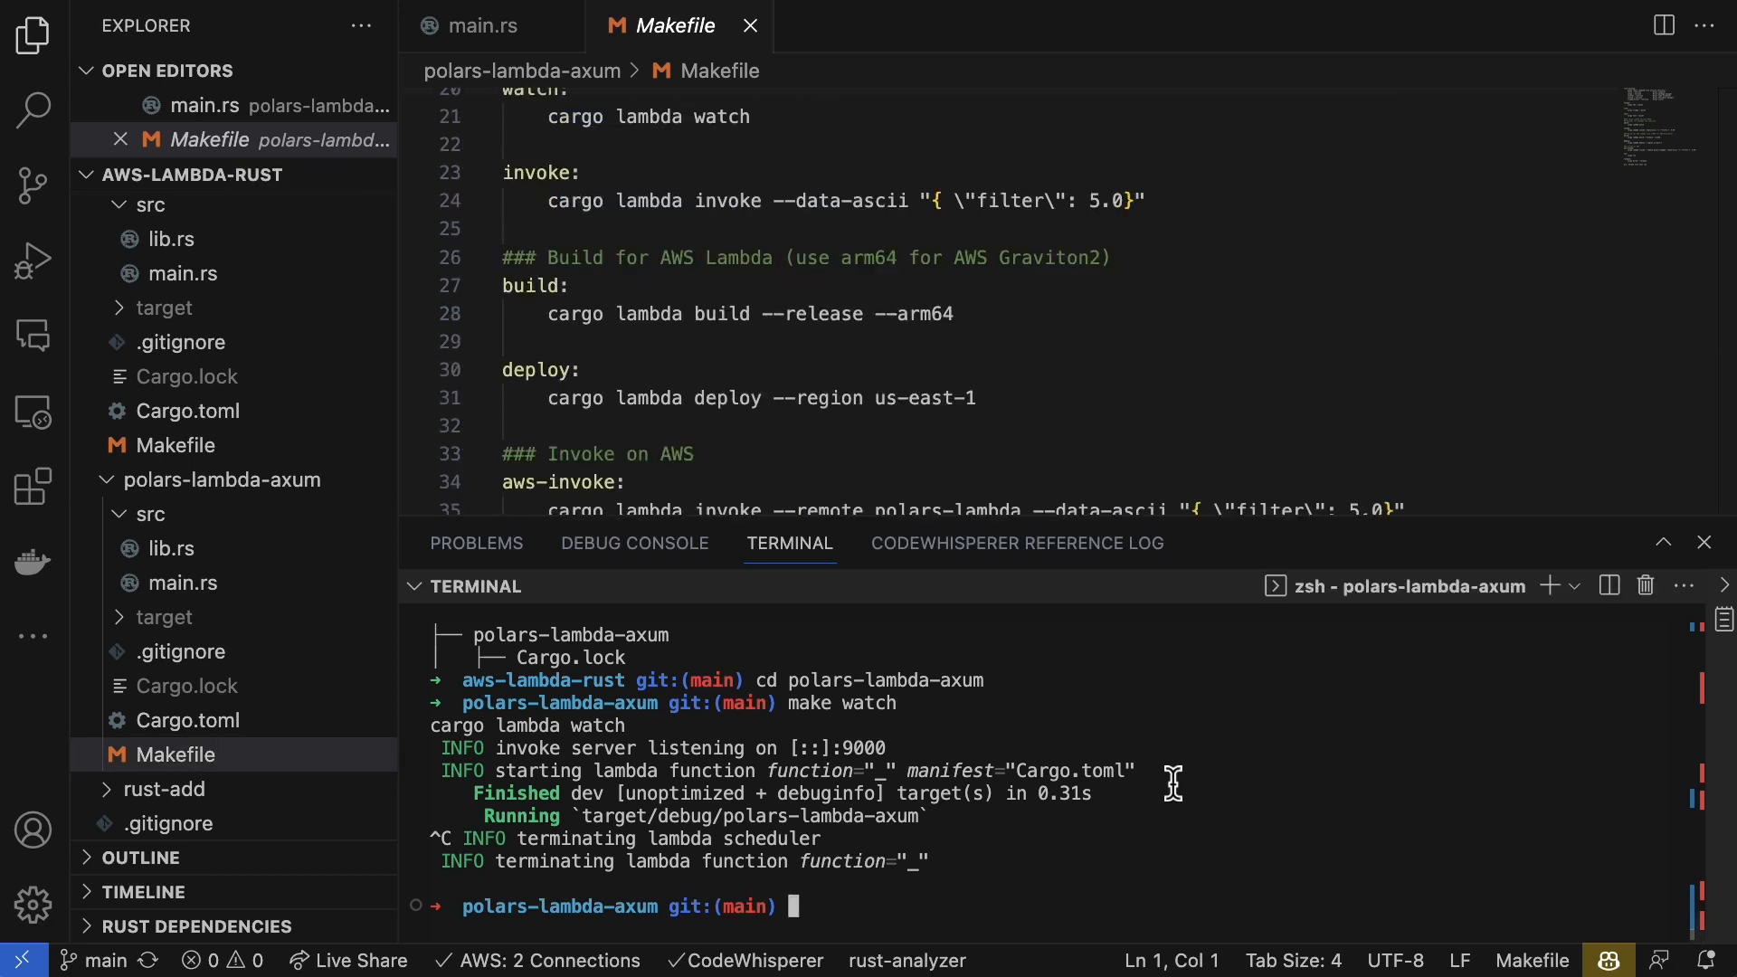
type("make bu")
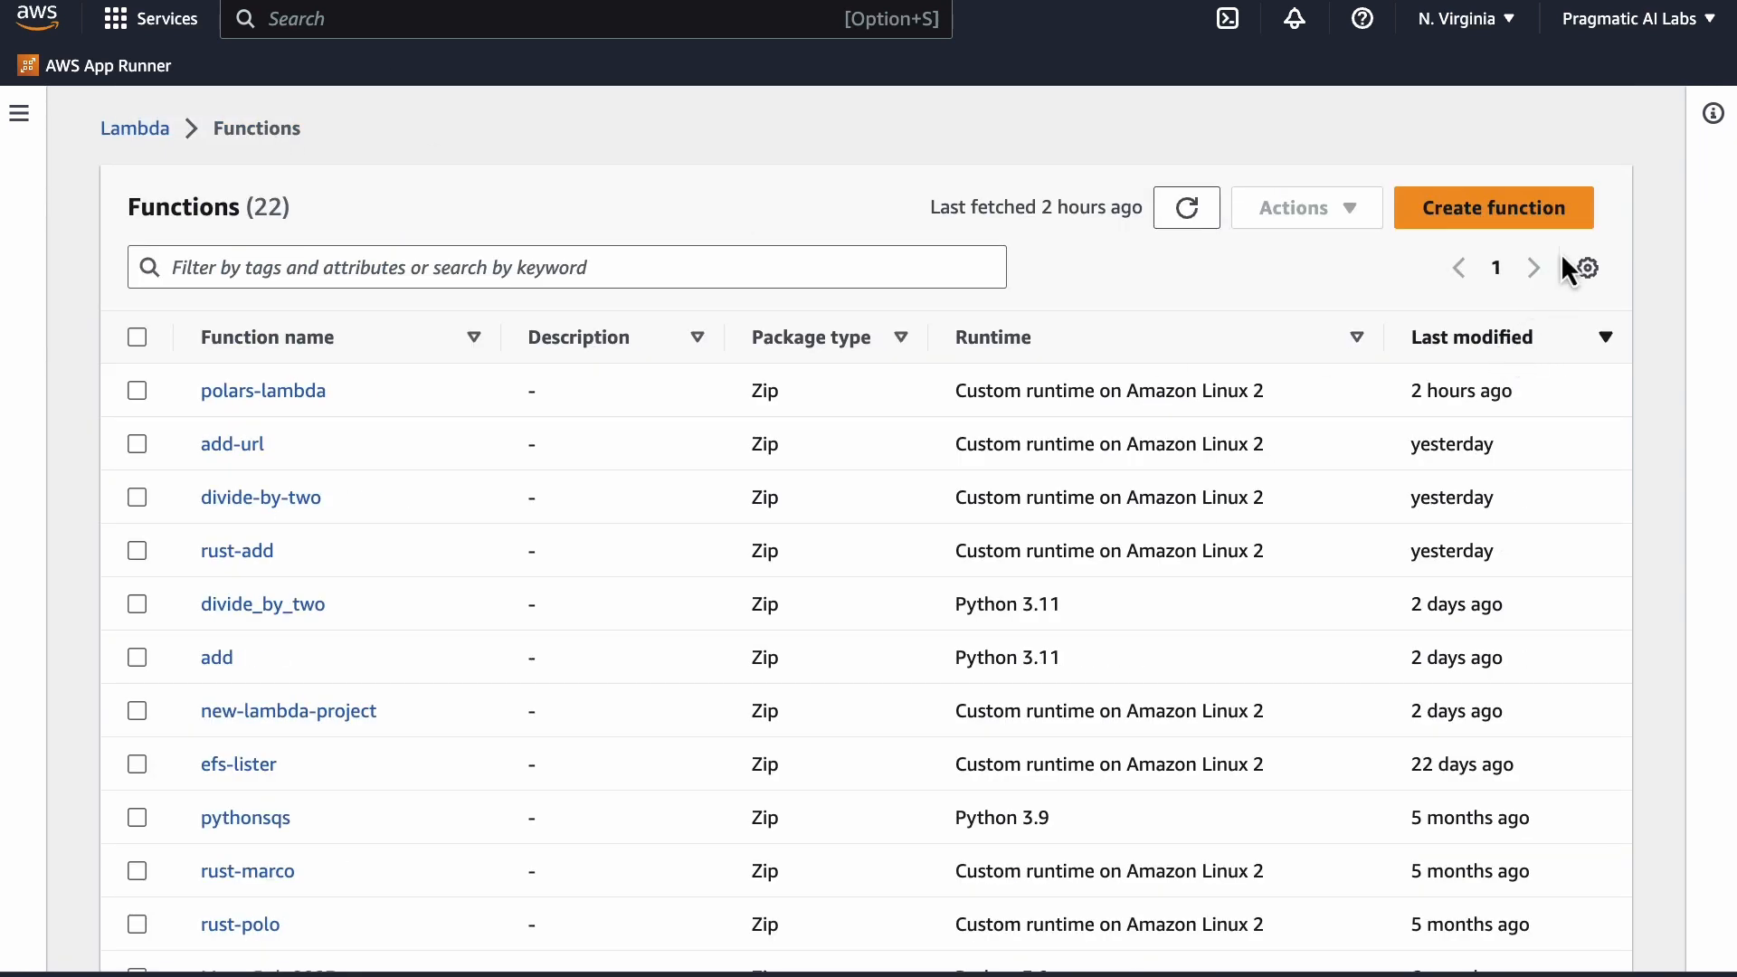
Step: Refresh the Functions list and view polars-lambda-axum's configuration (128 MB, 30 s timeout)
left_click(1186, 207)
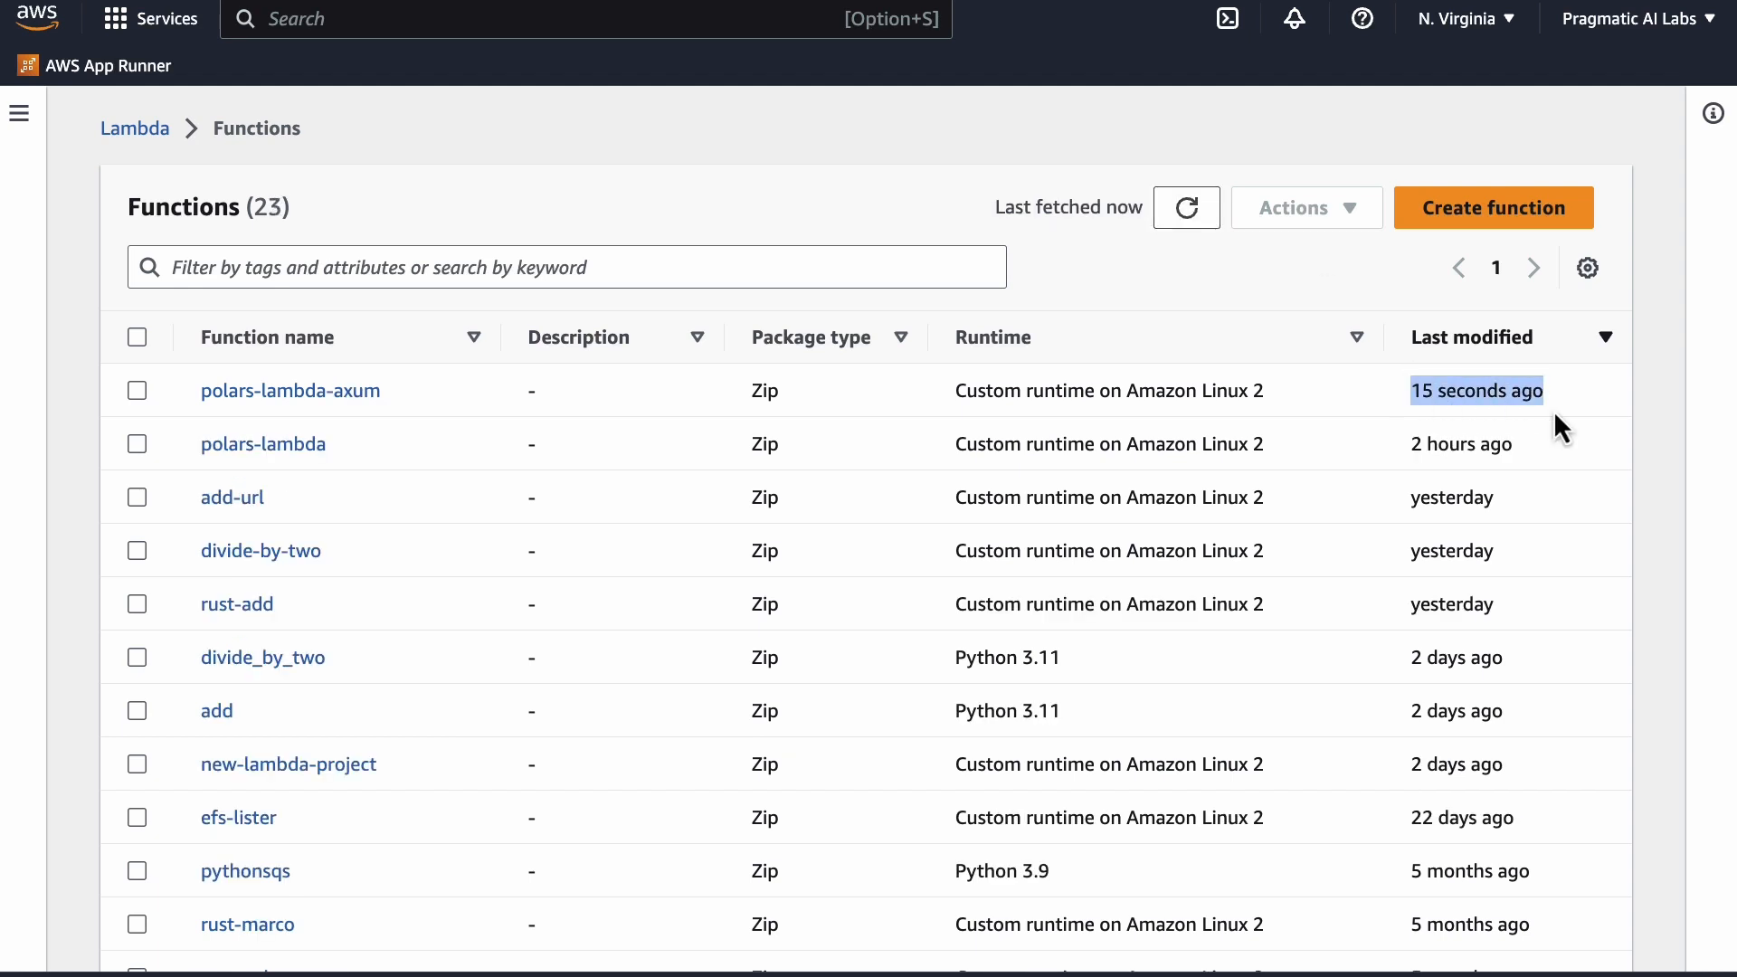
left_click(290, 390)
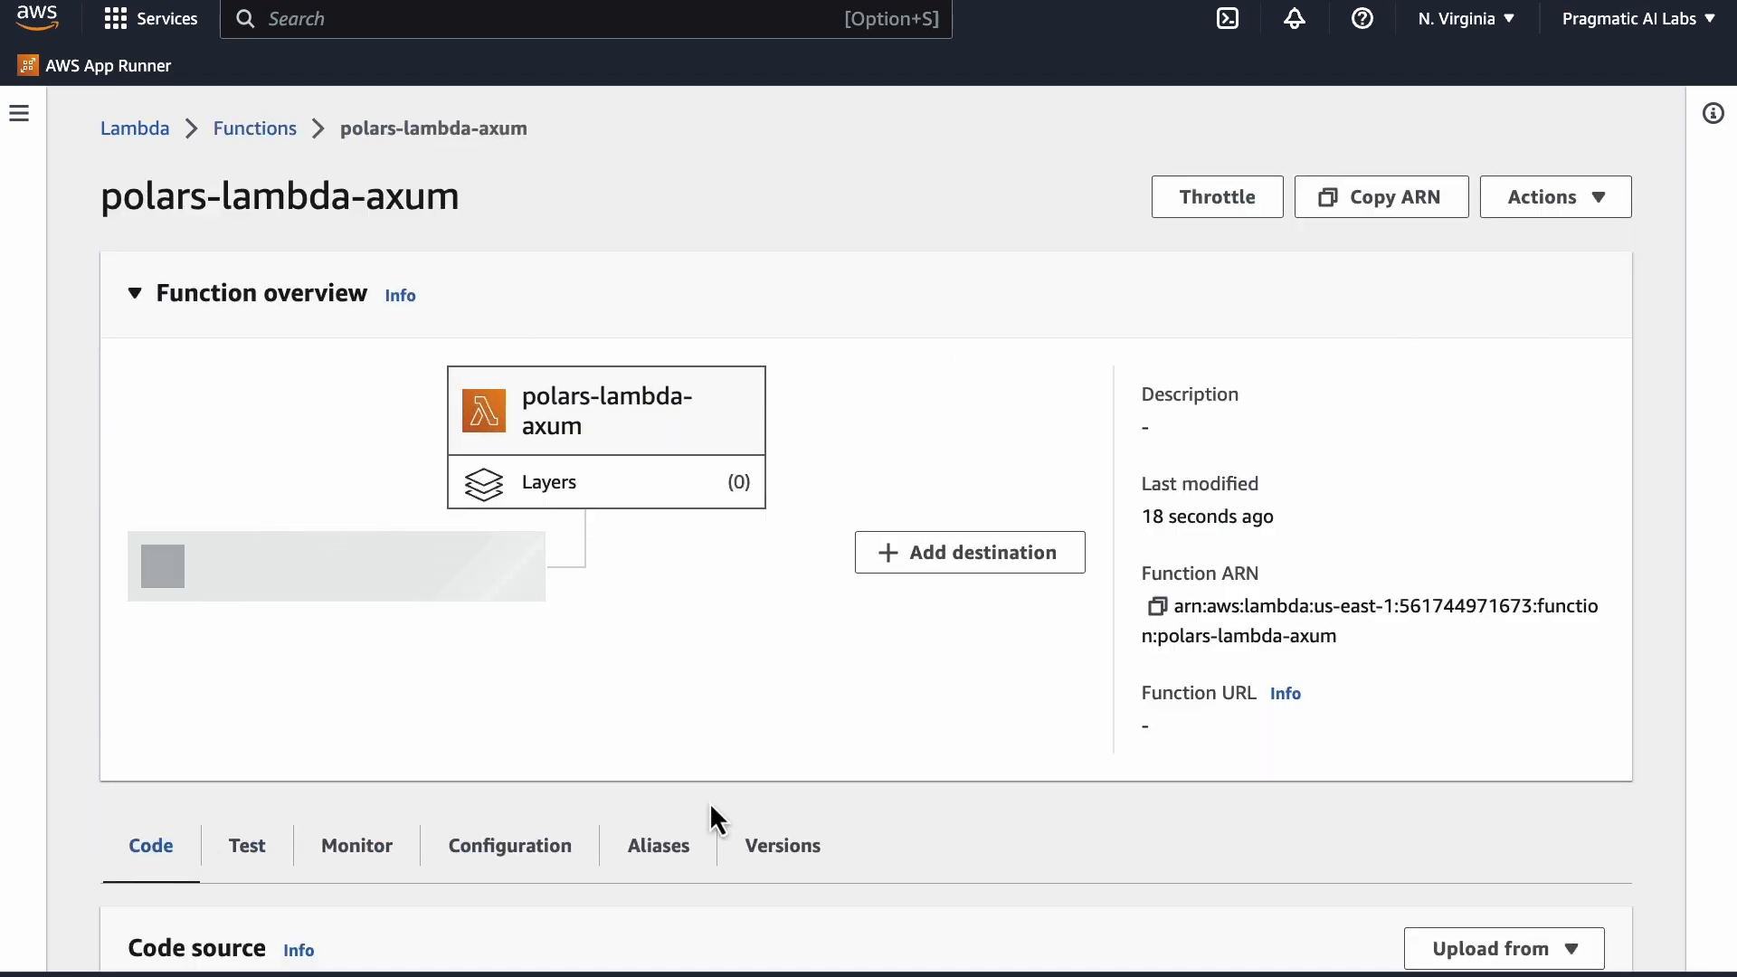
left_click(508, 844)
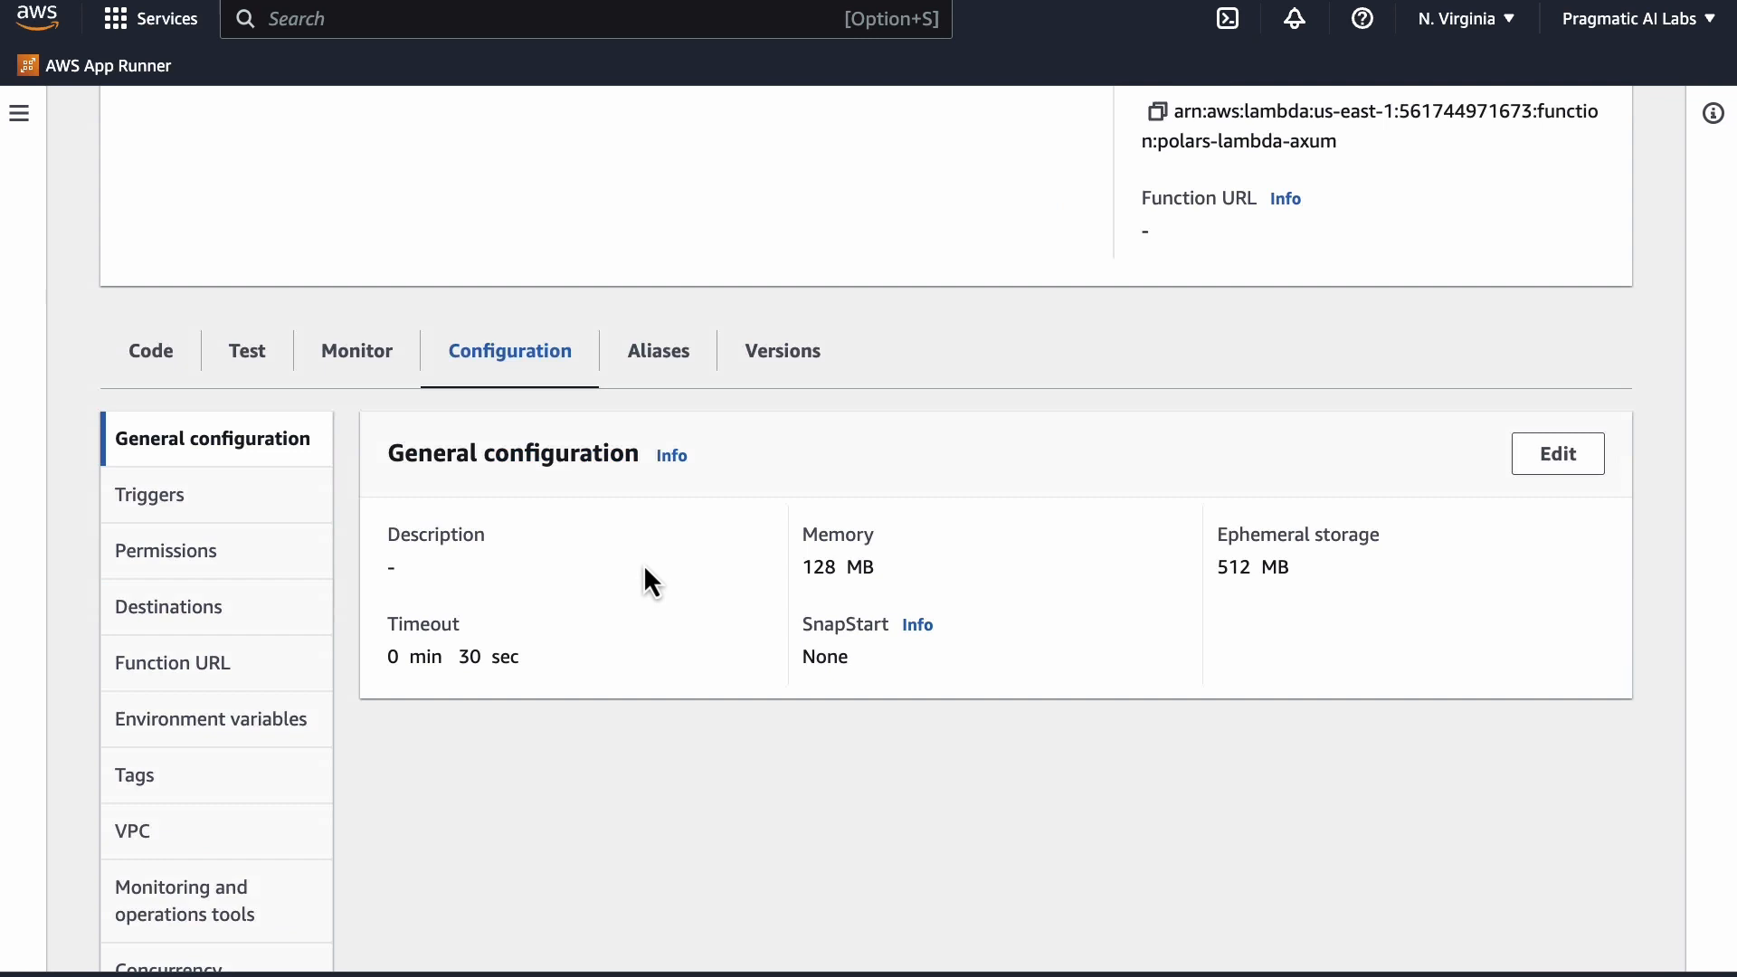
Step: Create and save a function URL with auth type NONE, then copy it
left_click(172, 662)
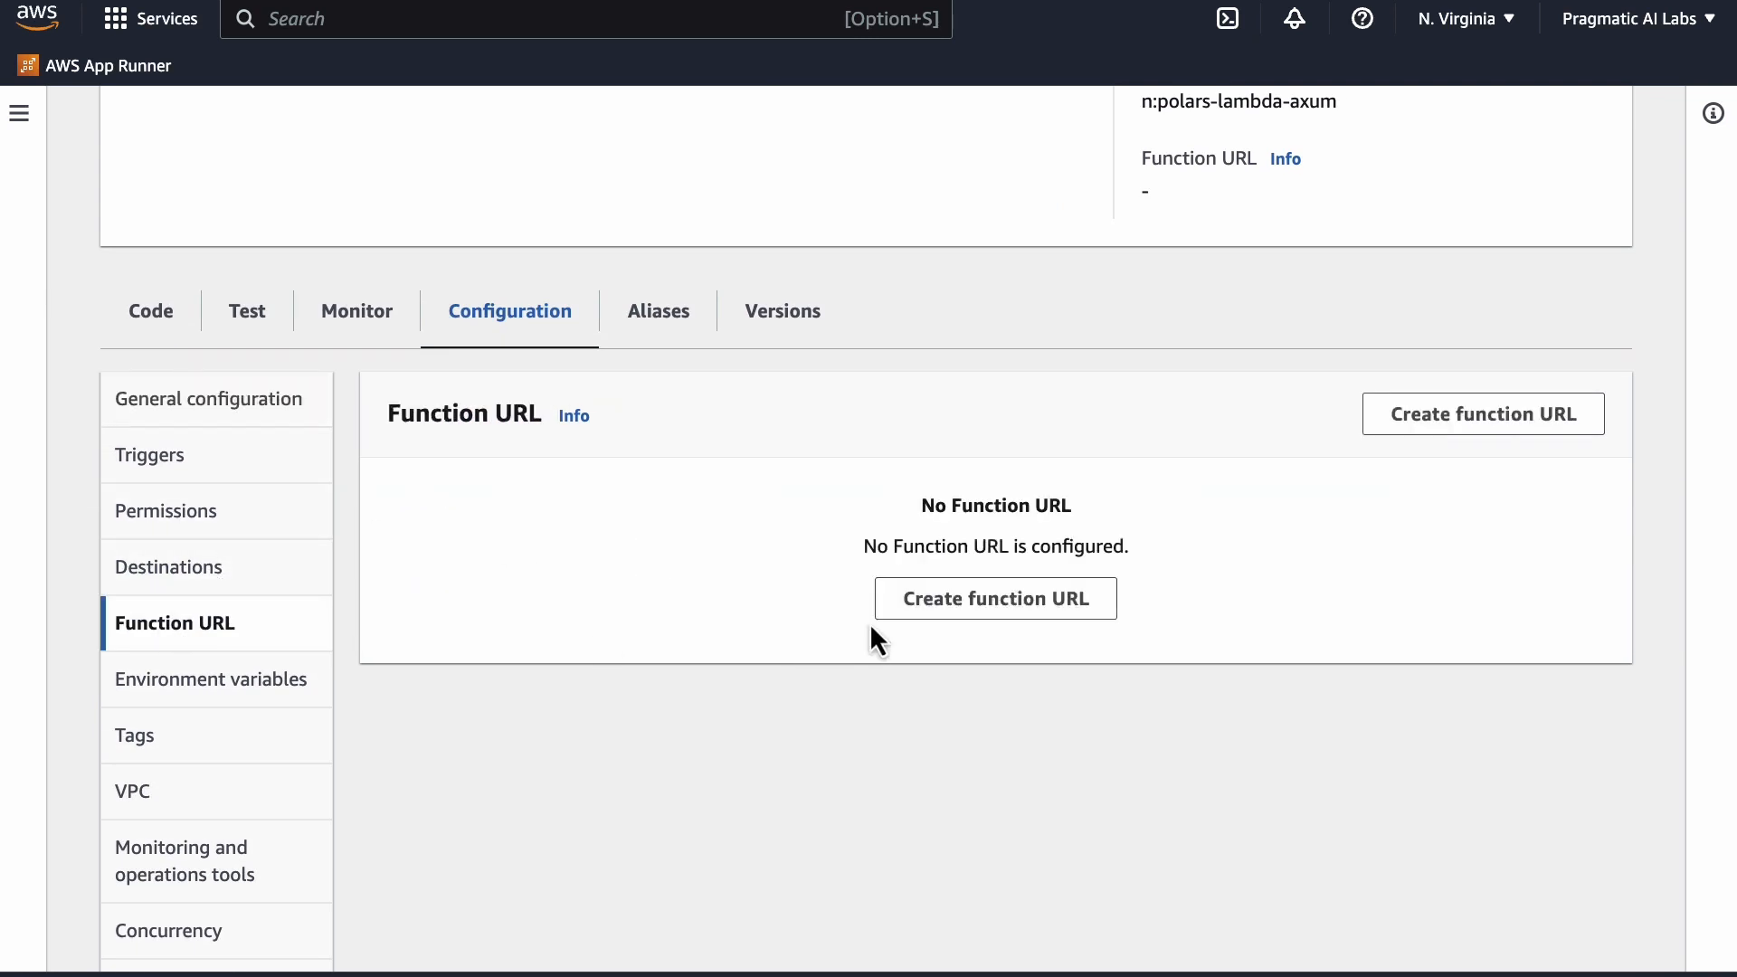
left_click(993, 598)
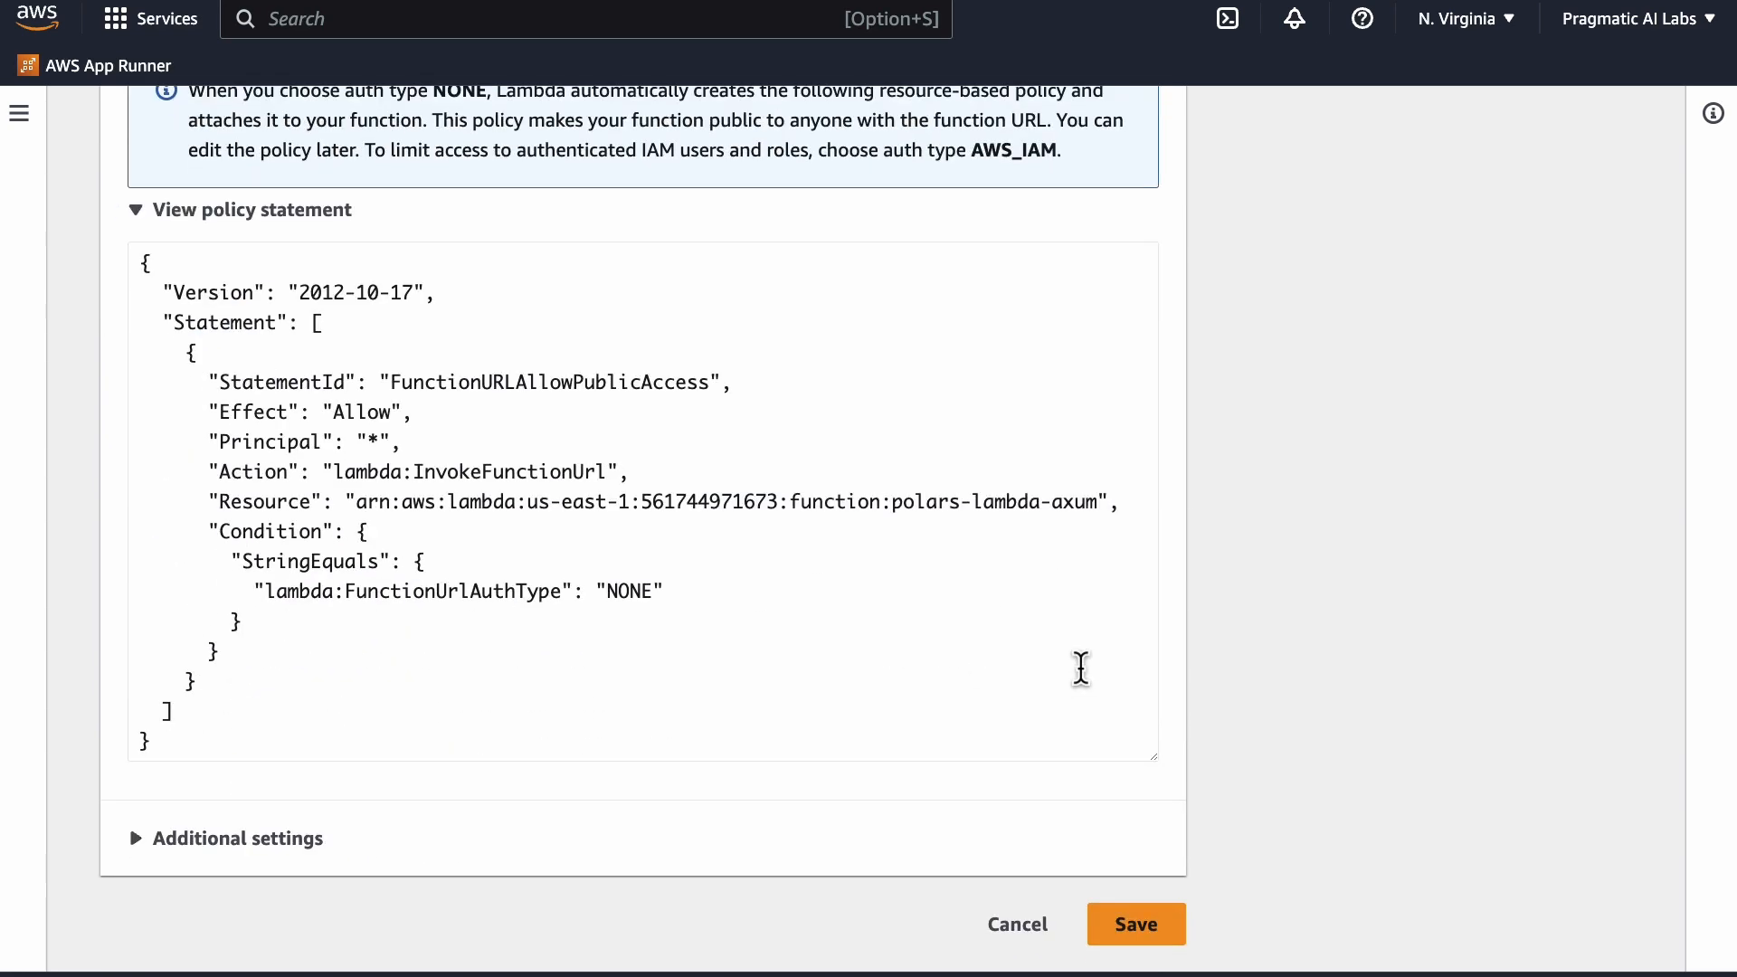
left_click(1135, 923)
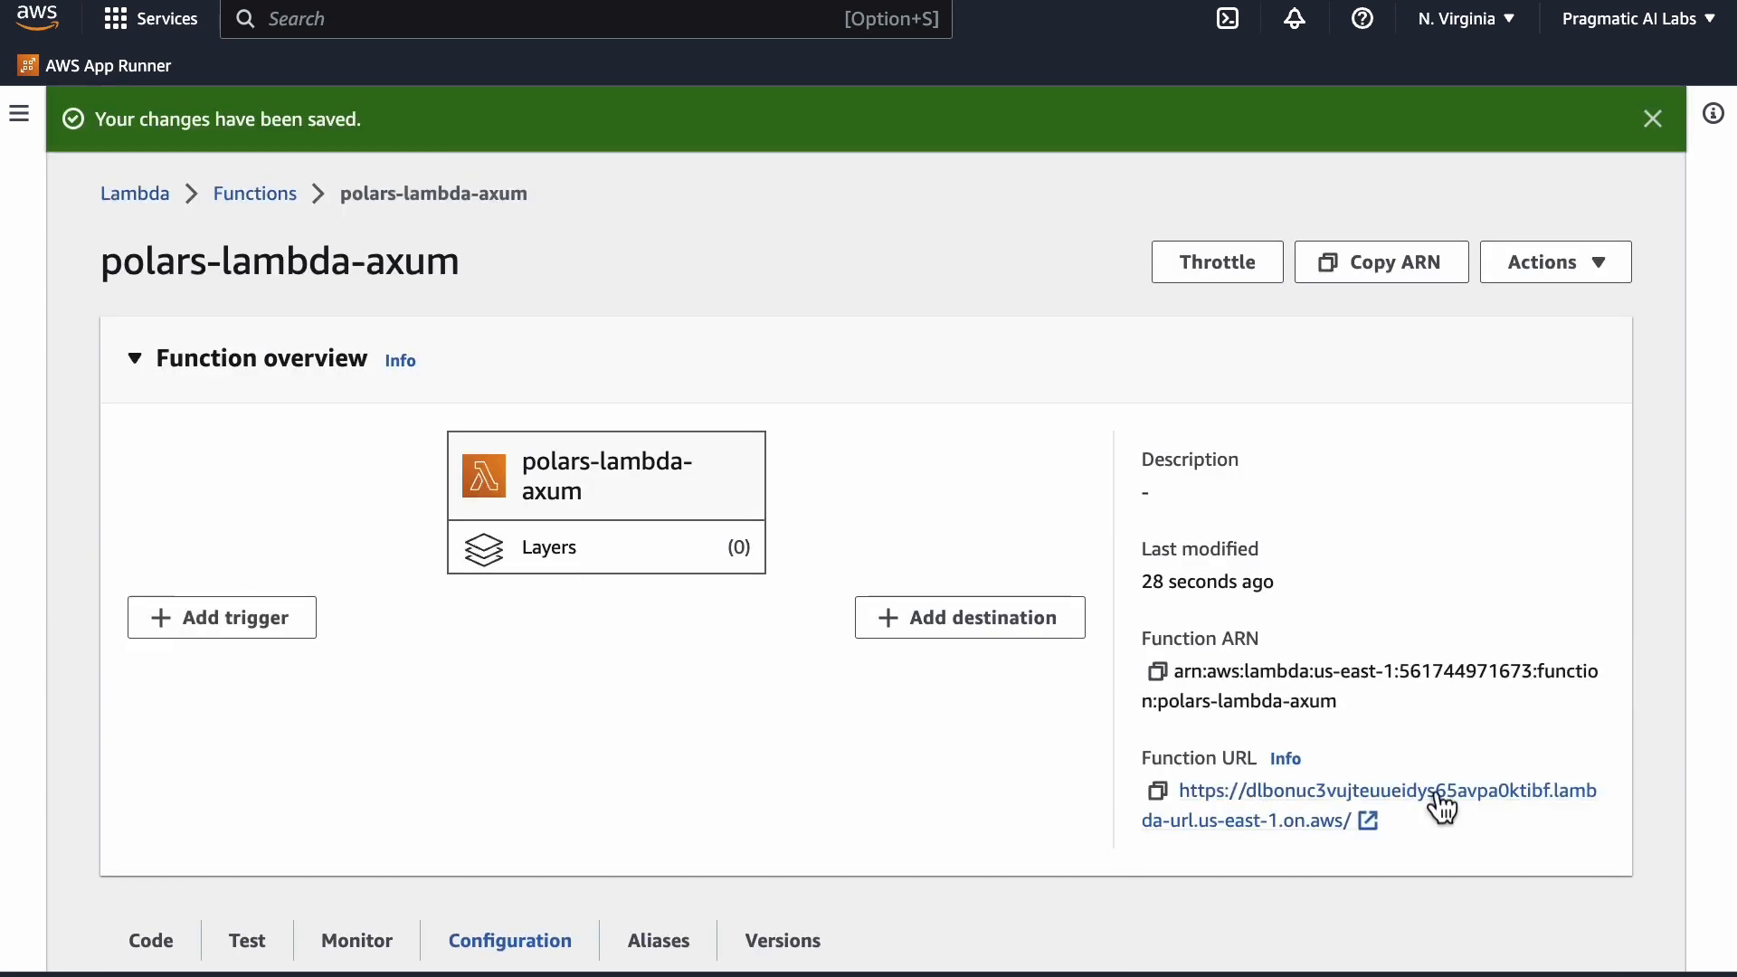
left_click(1156, 791)
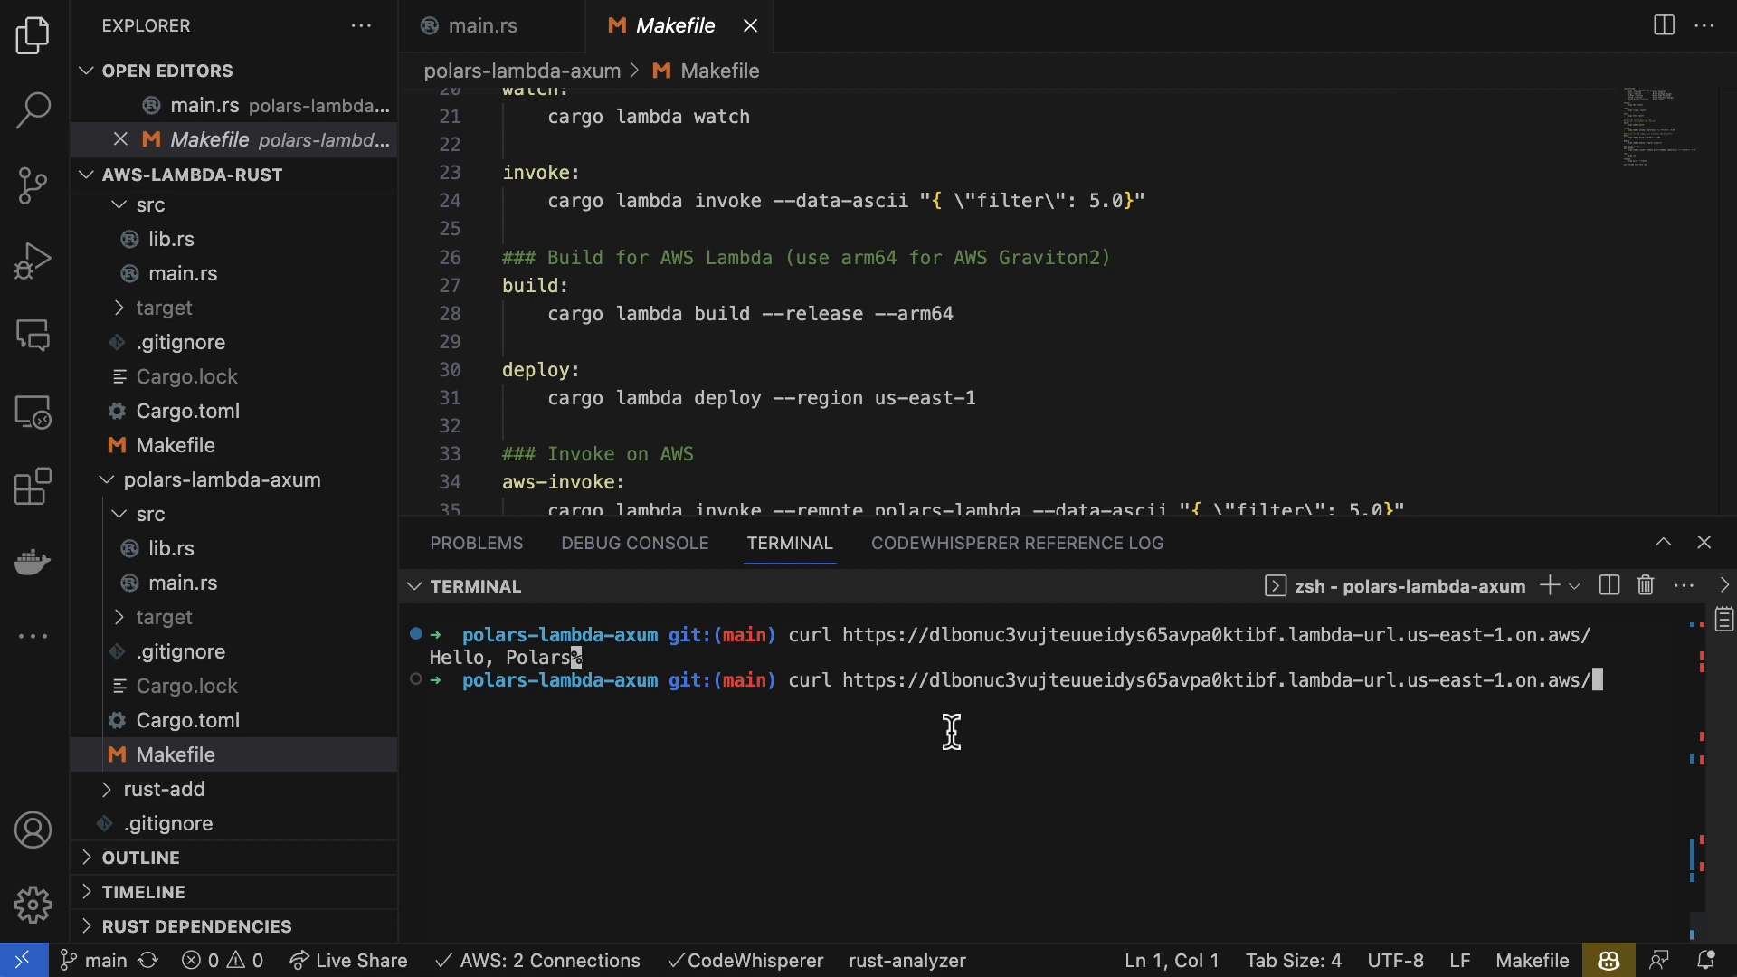
Step: Curl the deployed URL's /iris/filter/5 path for the (3, 5) iris data frame
type("filter/")
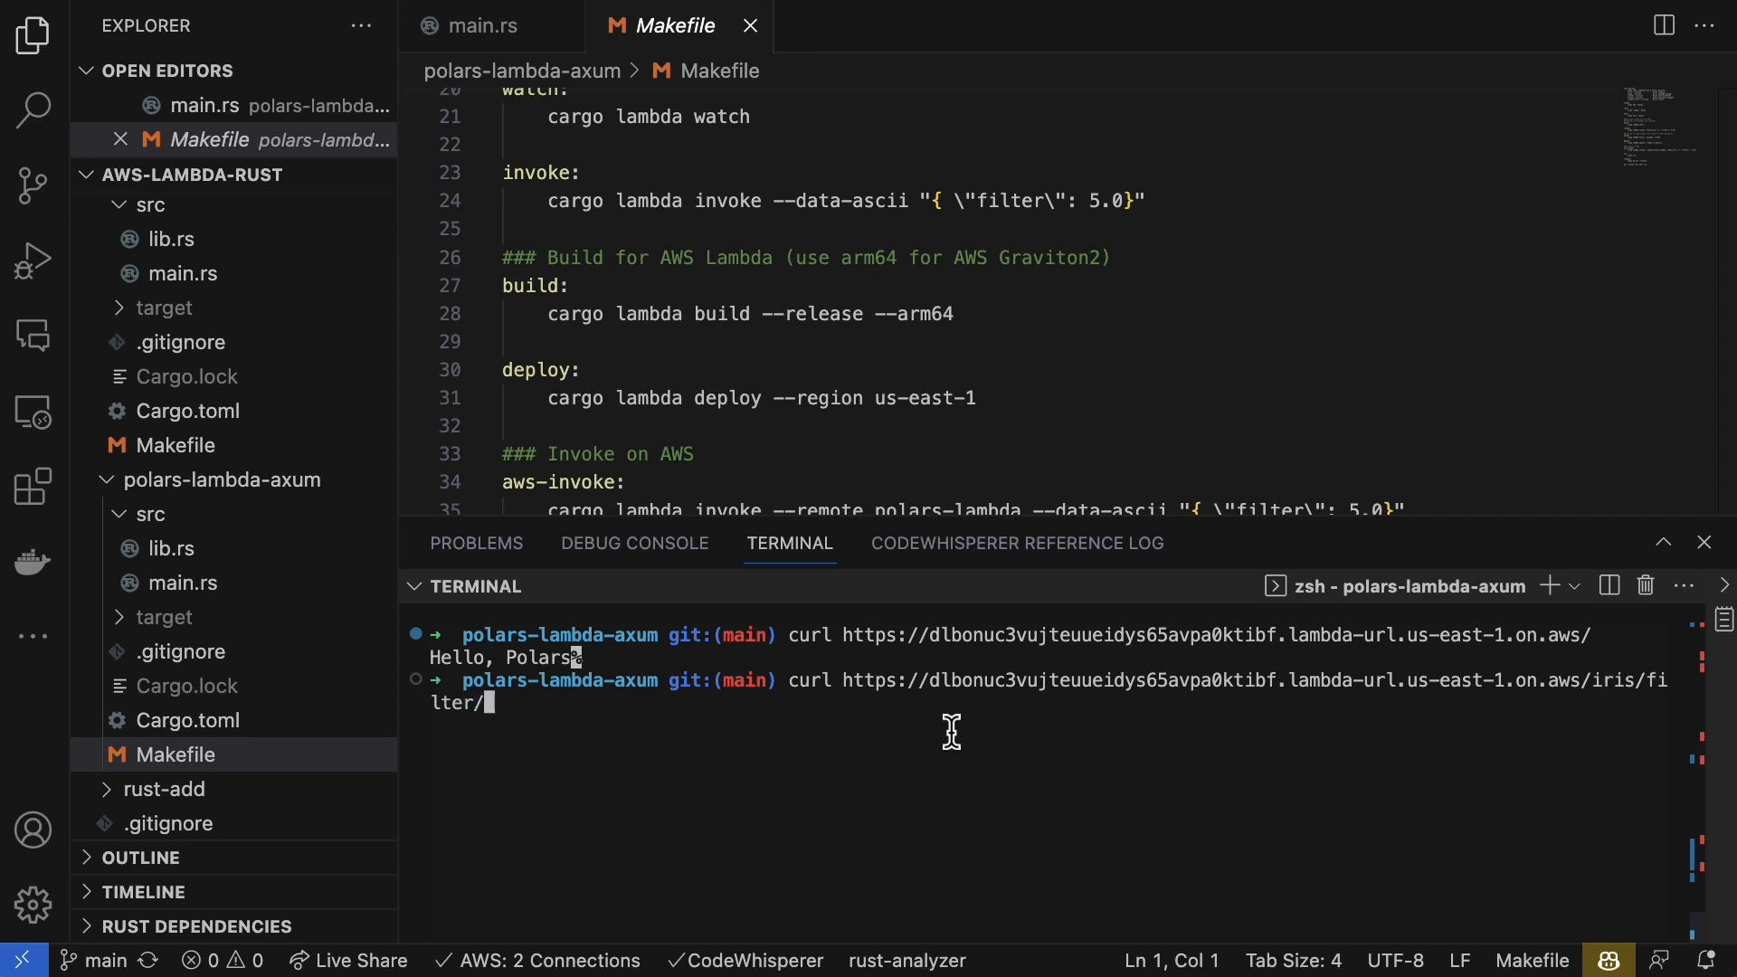
key("Enter")
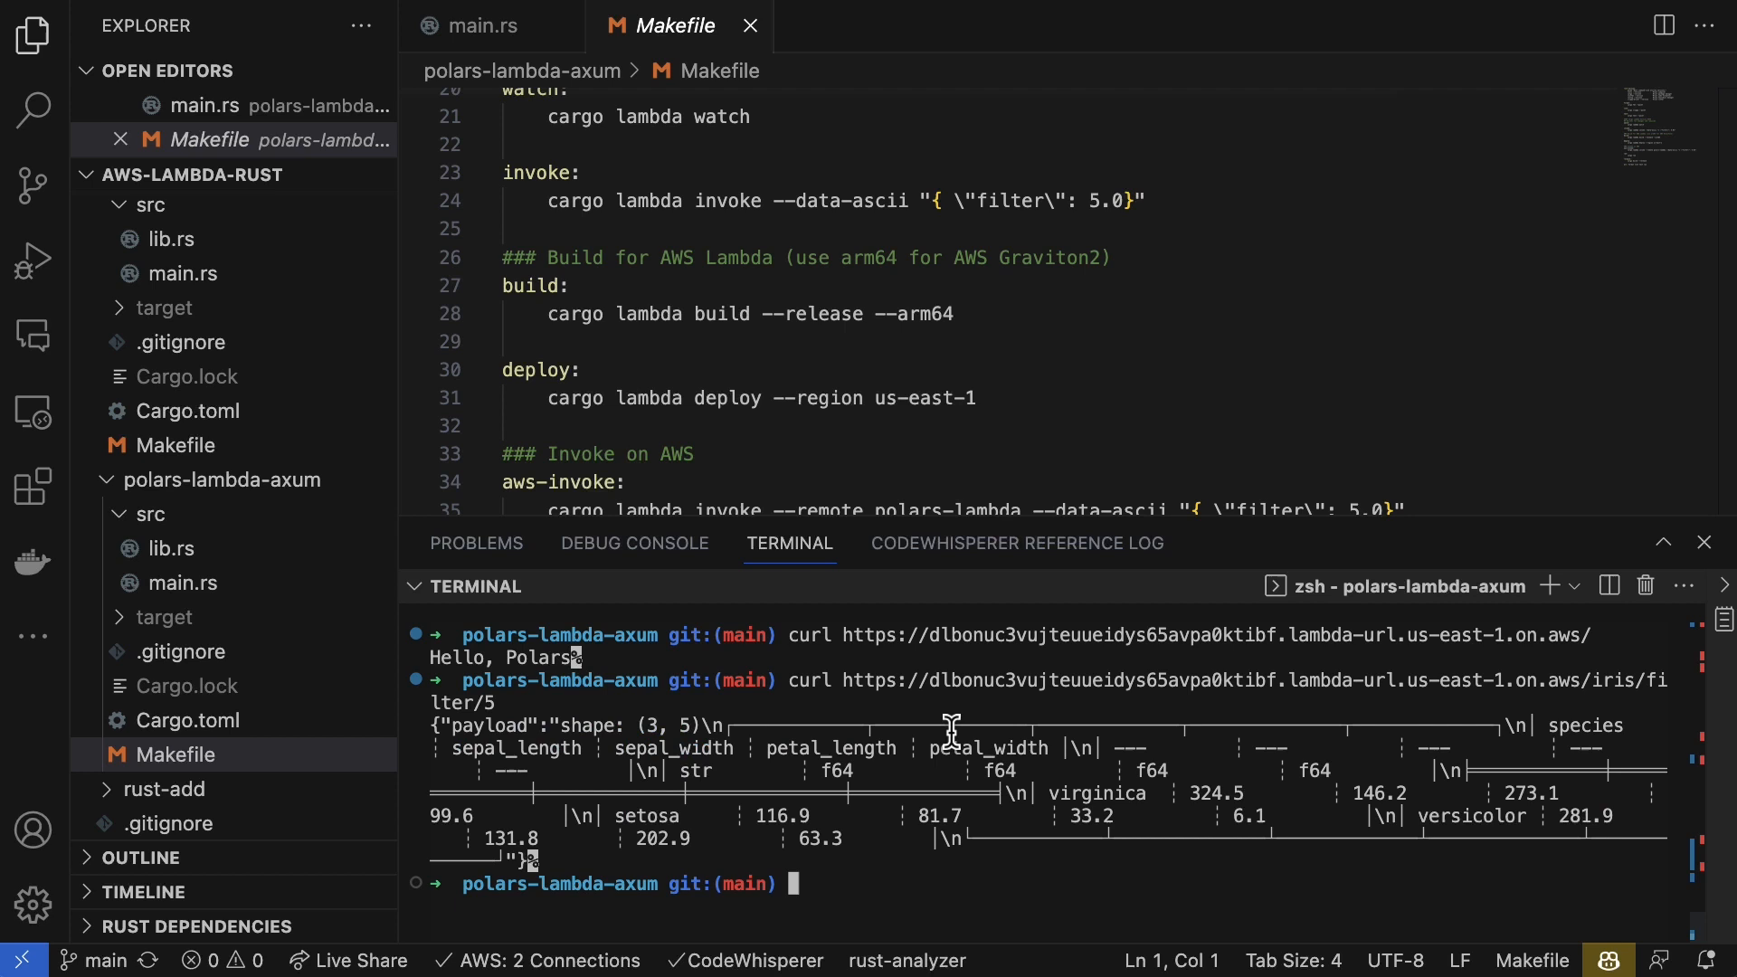